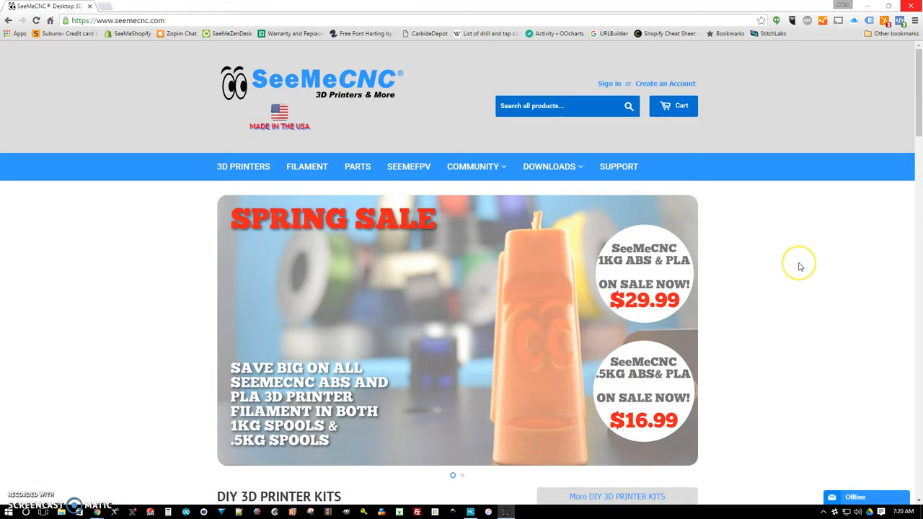
mouse_move(797, 265)
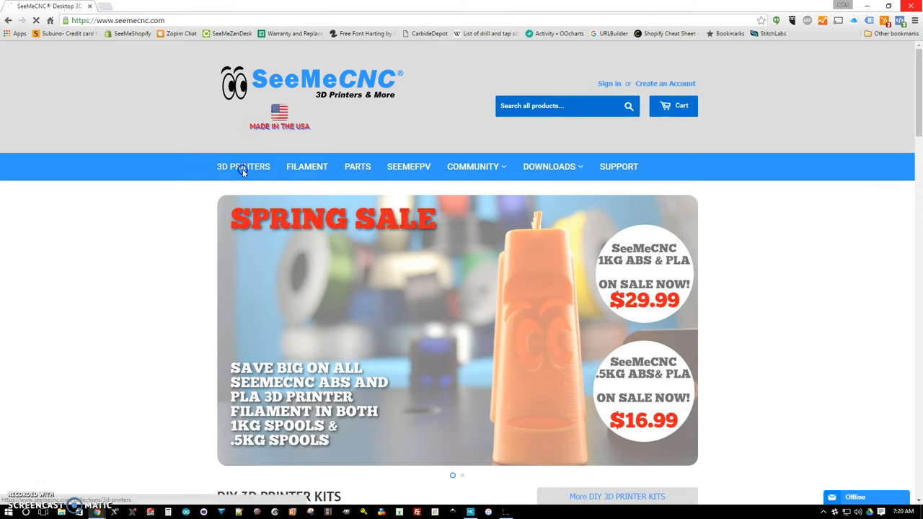
Reach the ERIS Delta product page via 3D PRINTERS and scroll to the Eris settings download link.
click(242, 168)
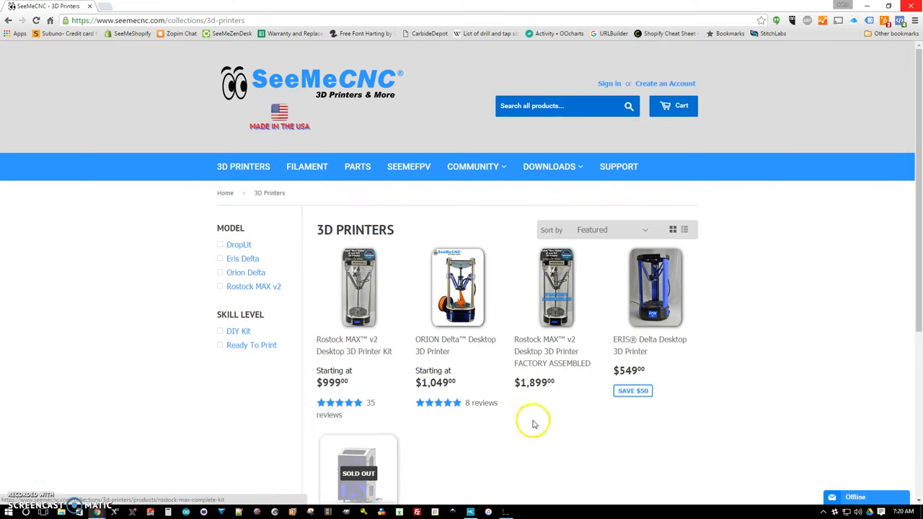
click(655, 287)
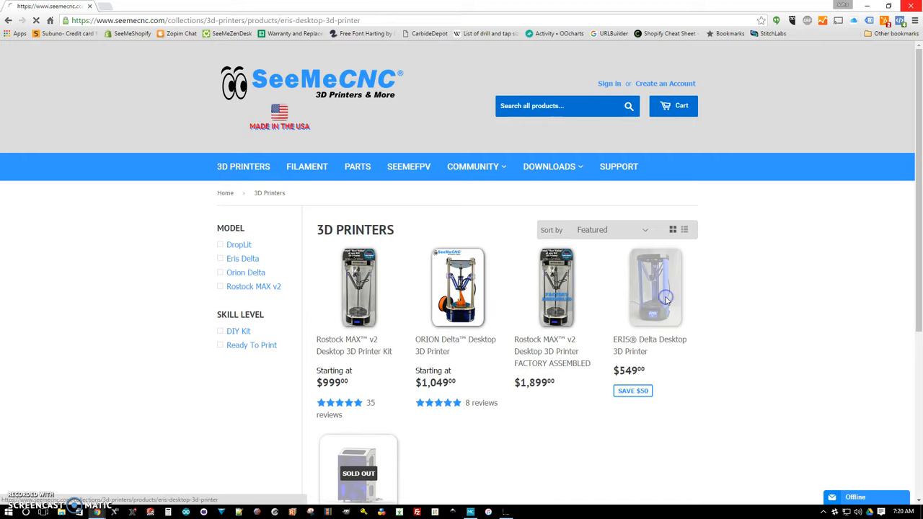
click(655, 287)
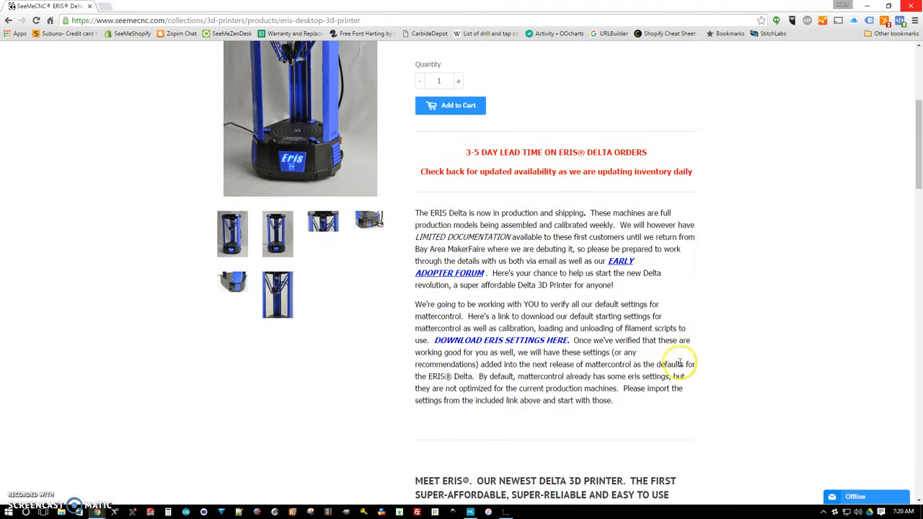
scroll(down, 3)
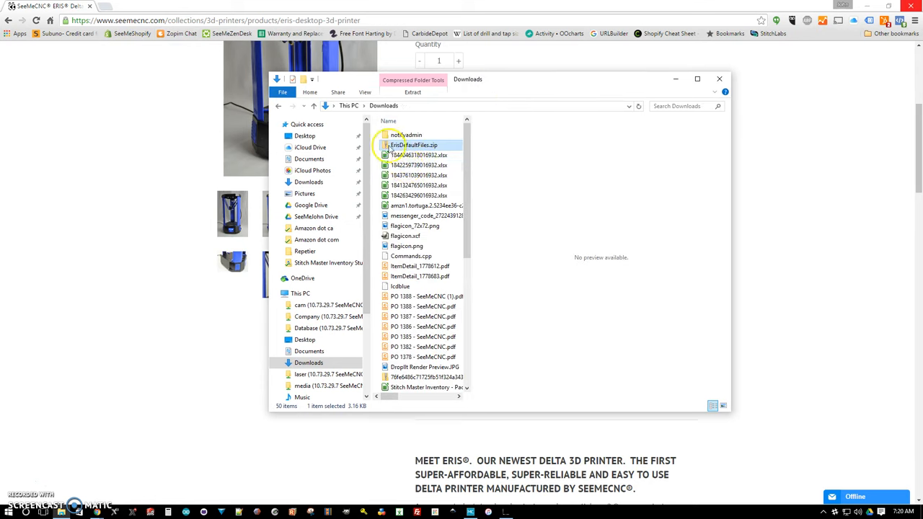
Extract EriDefaultFiles.zip in Downloads and copy the resulting EriDefaultFiles folder.
right_click(412, 144)
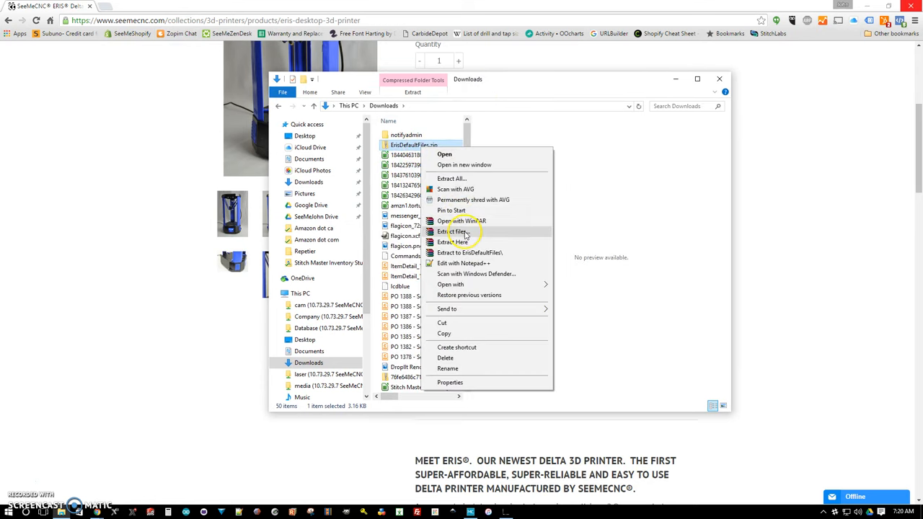
click(453, 231)
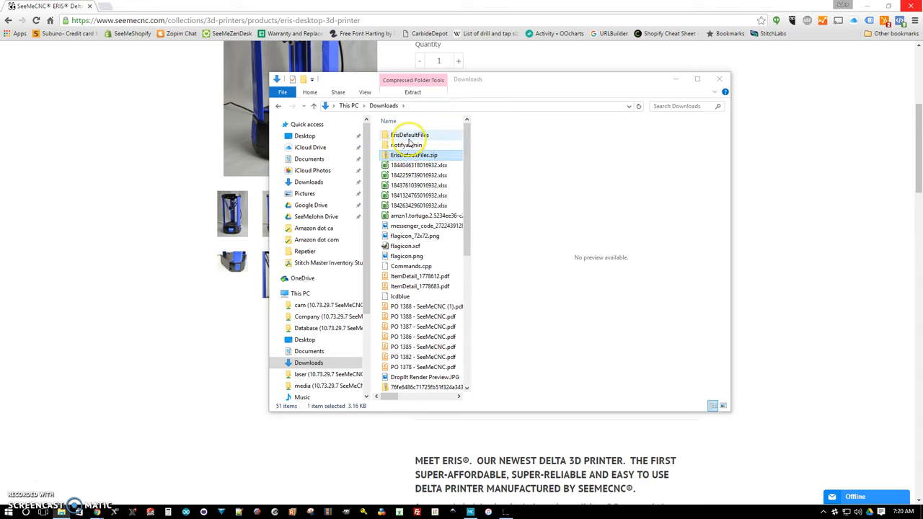
click(410, 136)
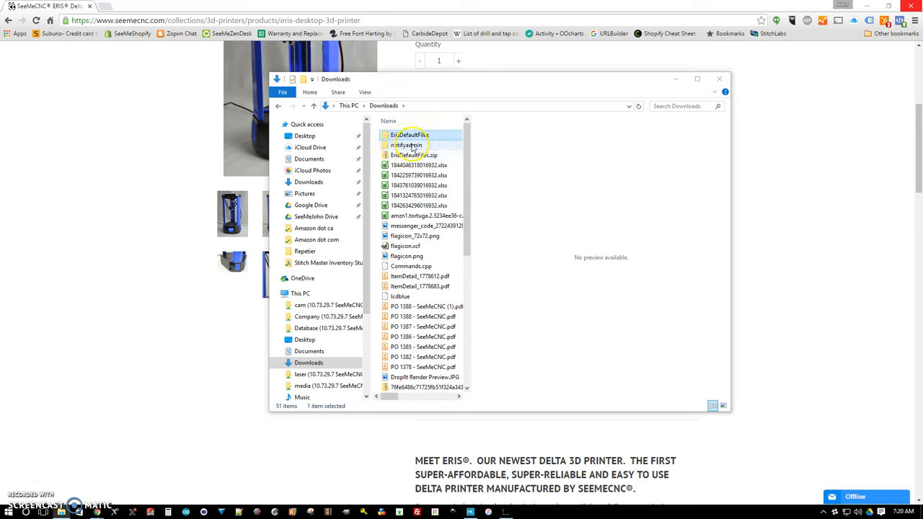
right_click(409, 136)
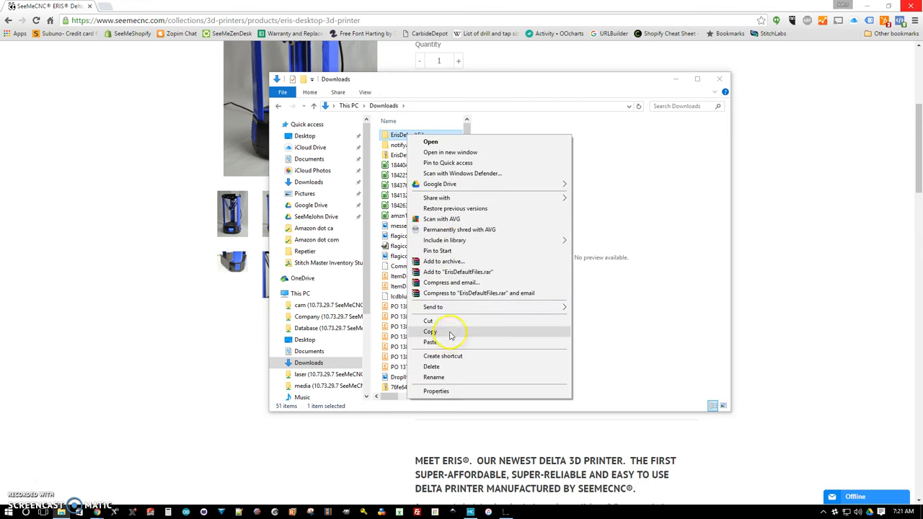
click(304, 340)
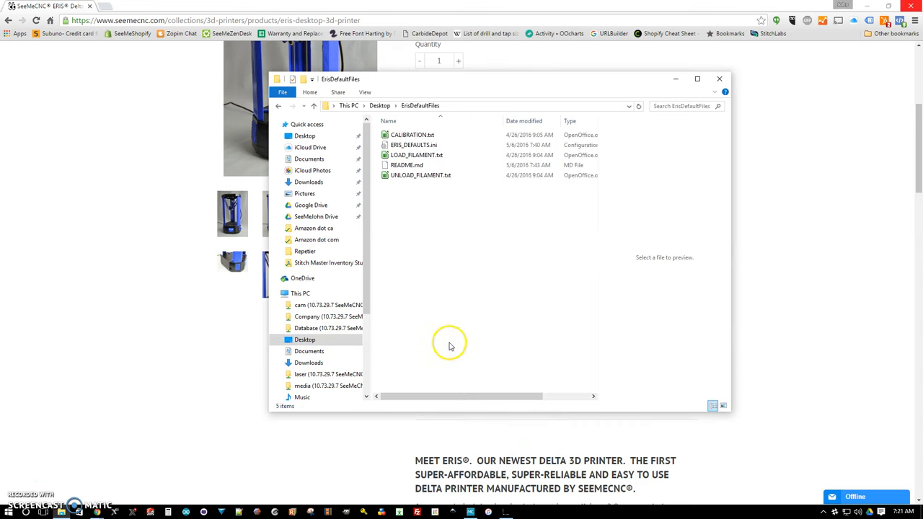
Rename CALIBRATION, LOAD_FILAMENT and UNLOAD_FILAMENT from .txt to .gcode, confirming each extension warning.
click(416, 156)
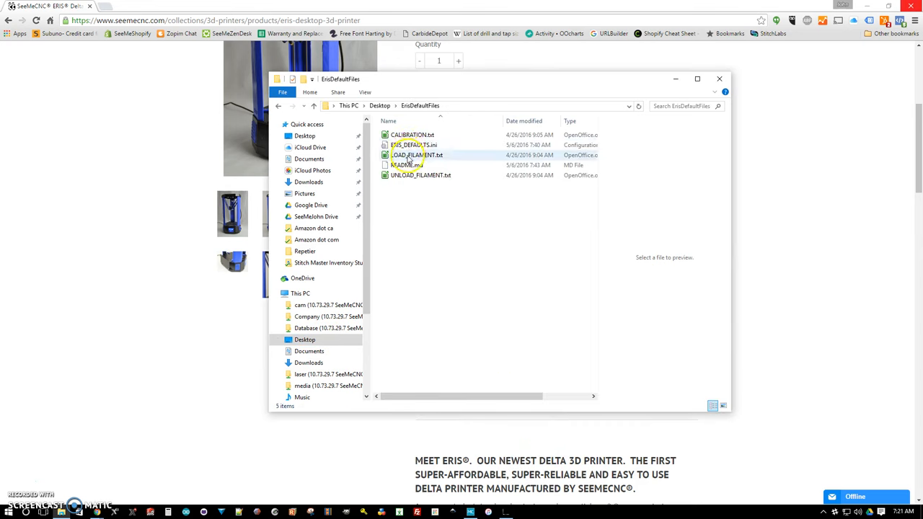
click(412, 135)
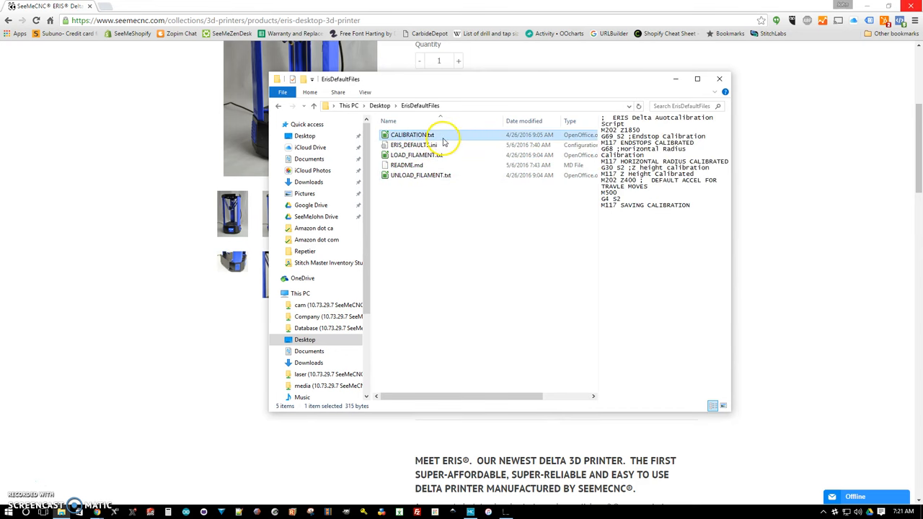
double_click(409, 136)
text(gcode)
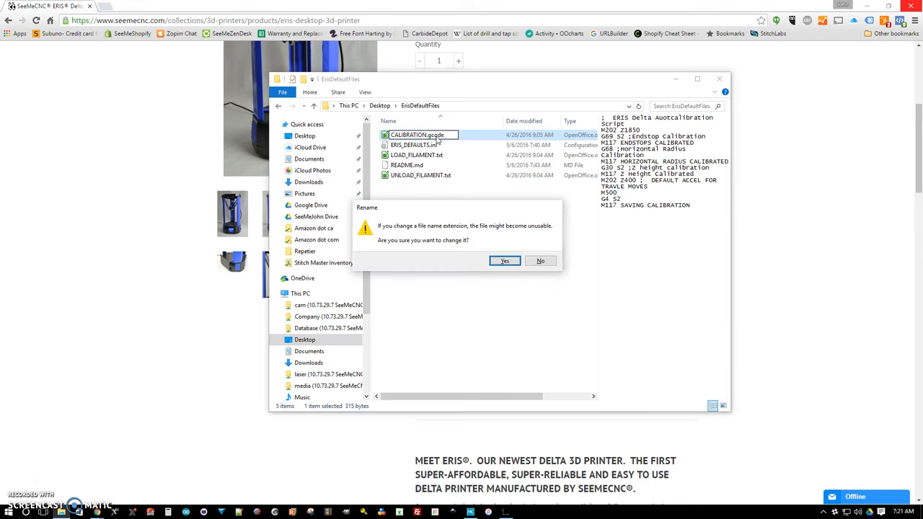
right_click(417, 155)
text(gcode)
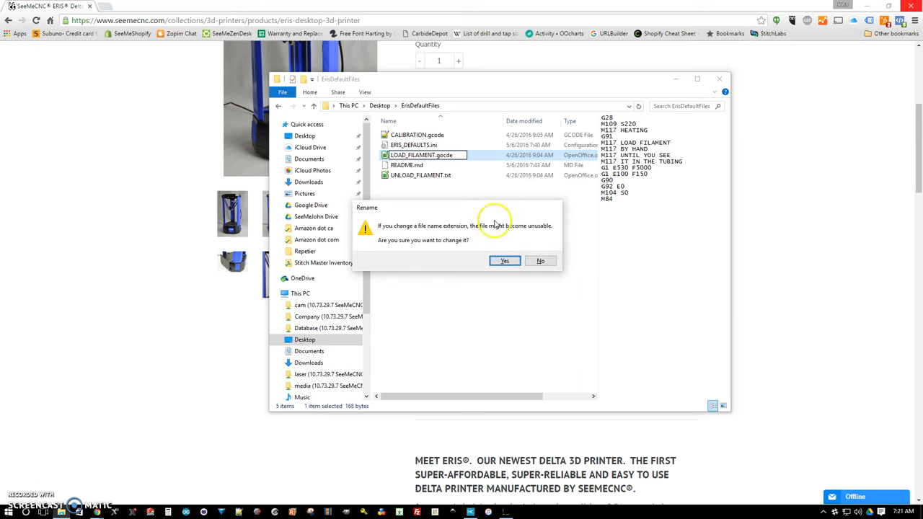
click(505, 259)
text(gco)
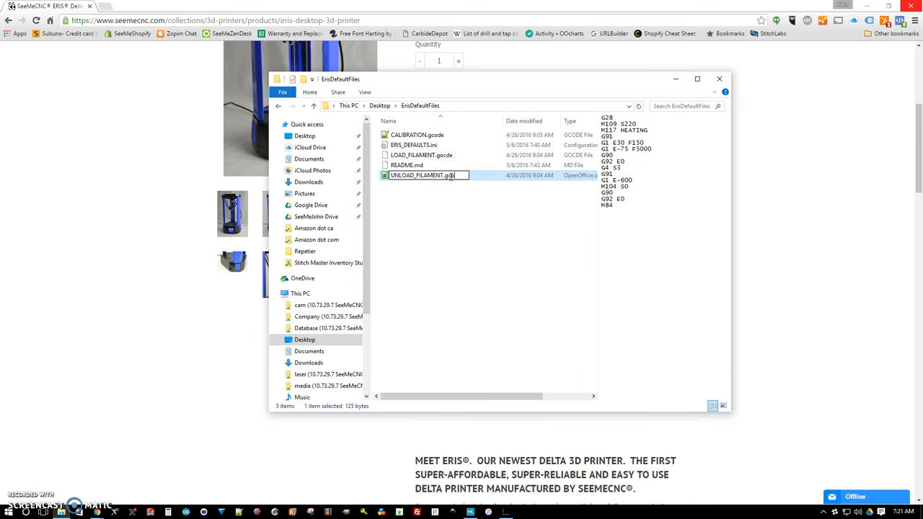
key(Return)
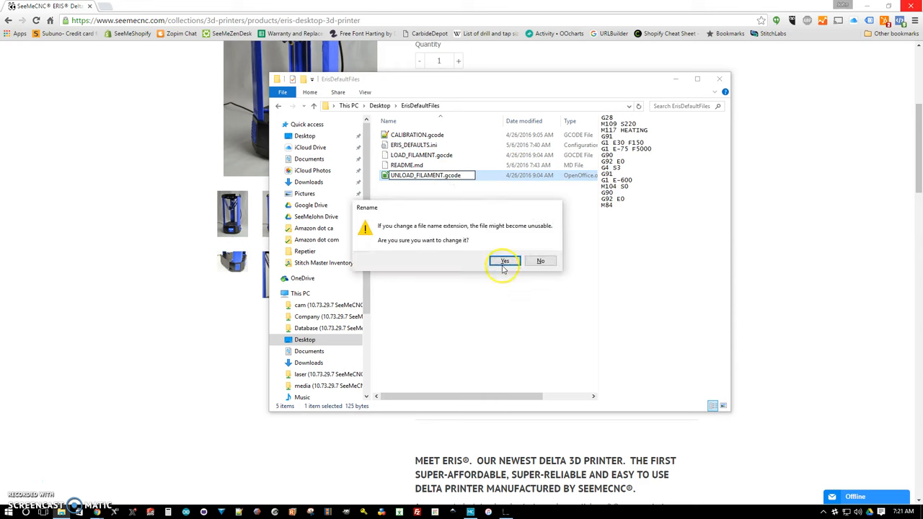
click(505, 259)
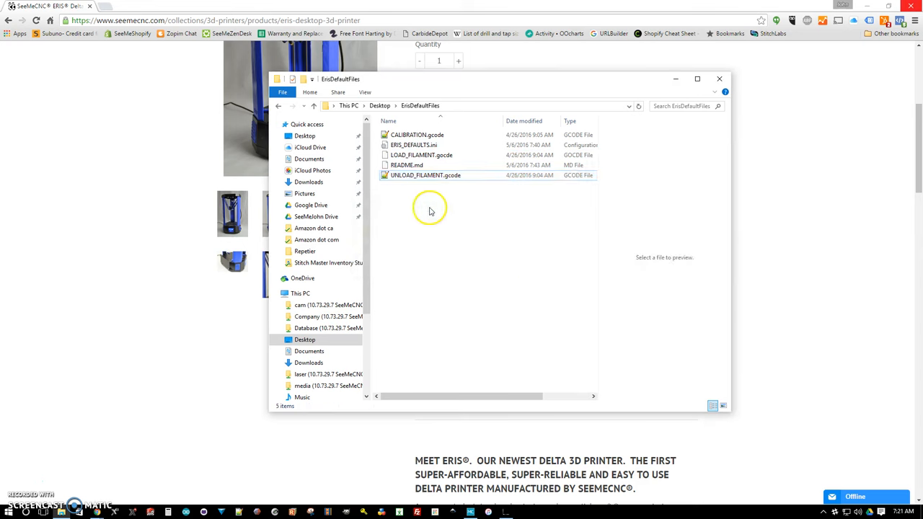
Check the renamed LOAD_FILAMENT.gcode and README.md entries in the ErisDefaultFiles folder.
click(416, 136)
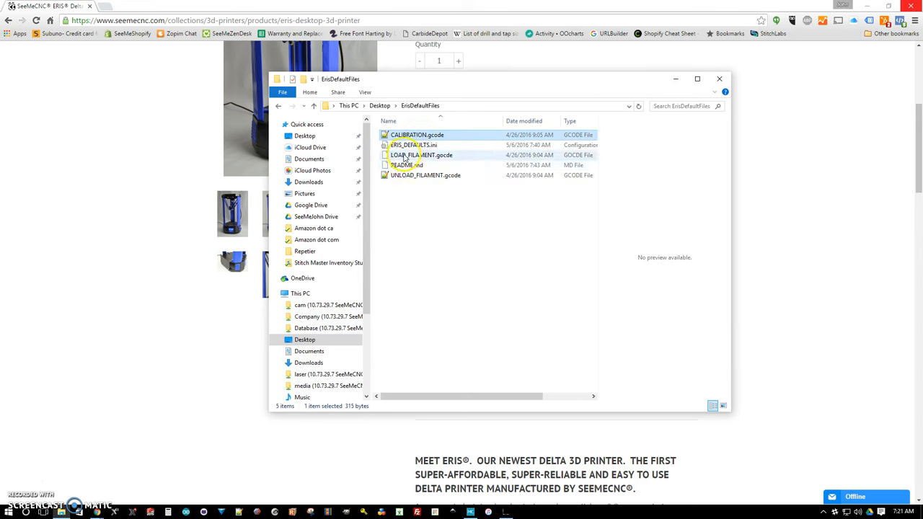
right_click(422, 156)
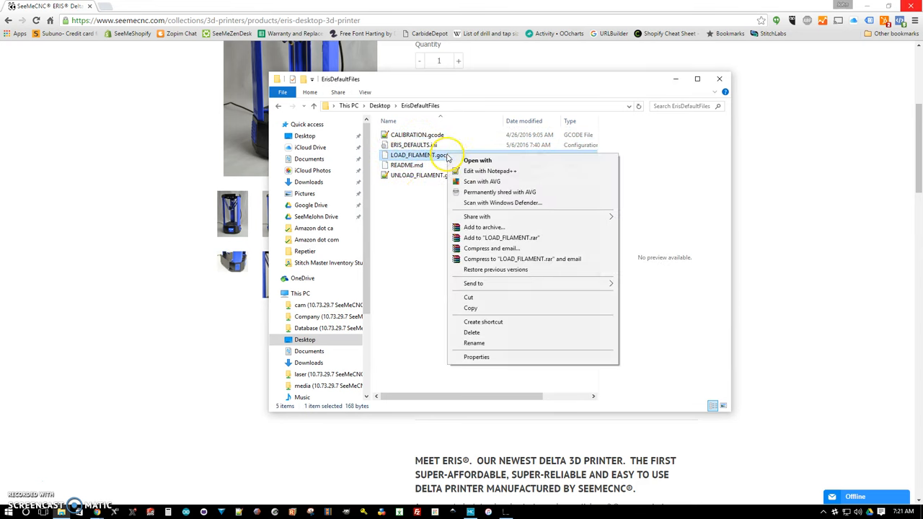
click(473, 344)
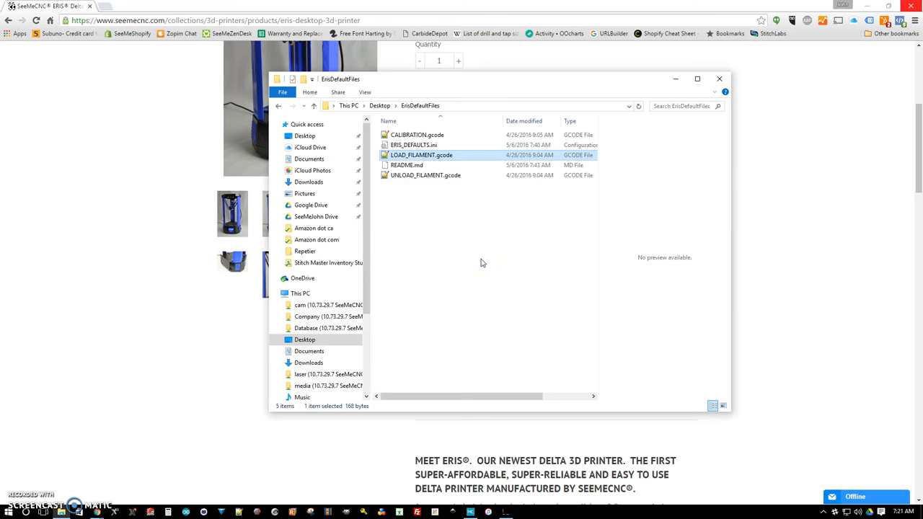
click(407, 165)
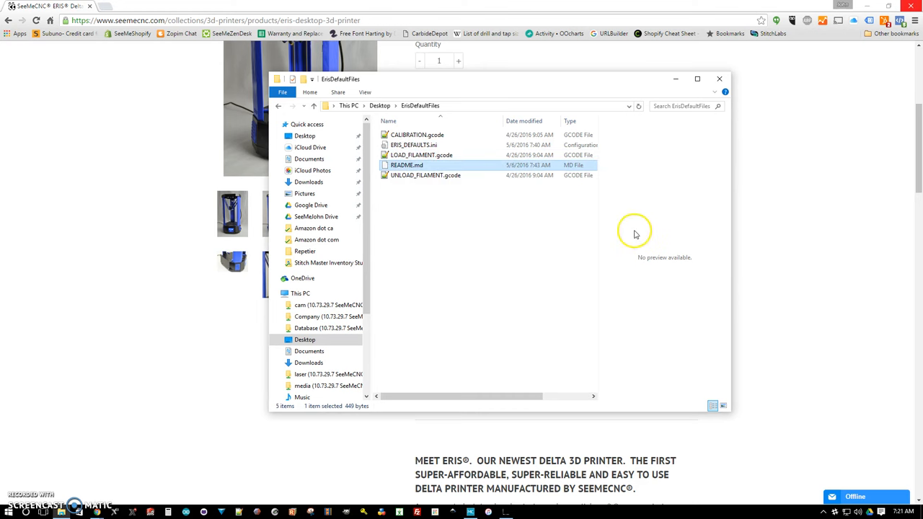
mouse_move(497, 93)
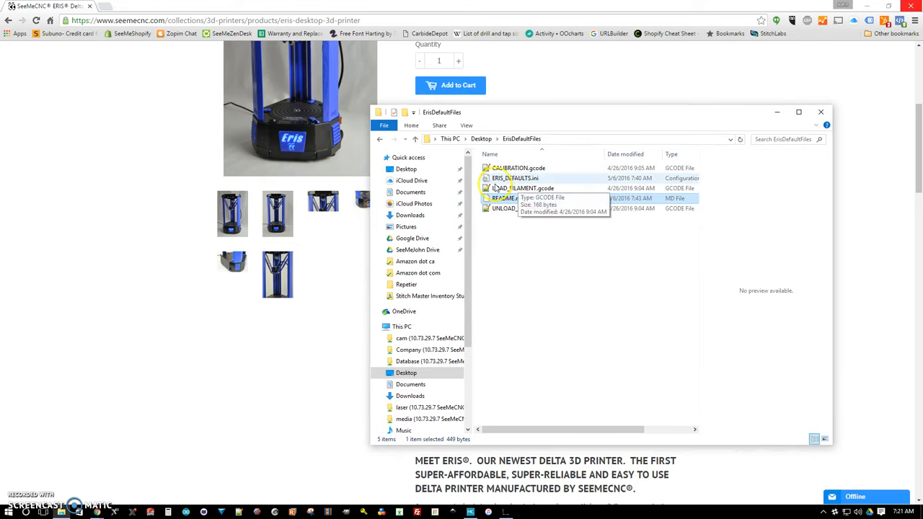
click(518, 168)
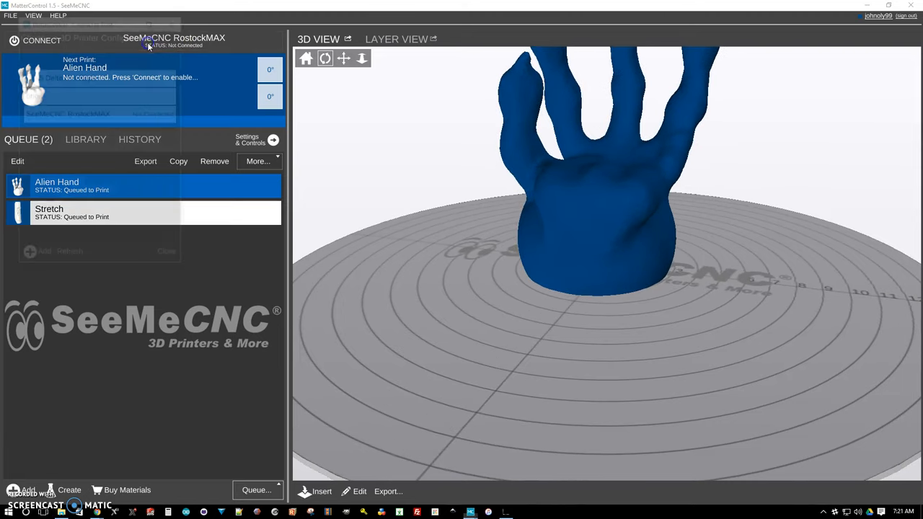
Create a new printer configuration named Eris Delta Dude from the printer list.
click(40, 40)
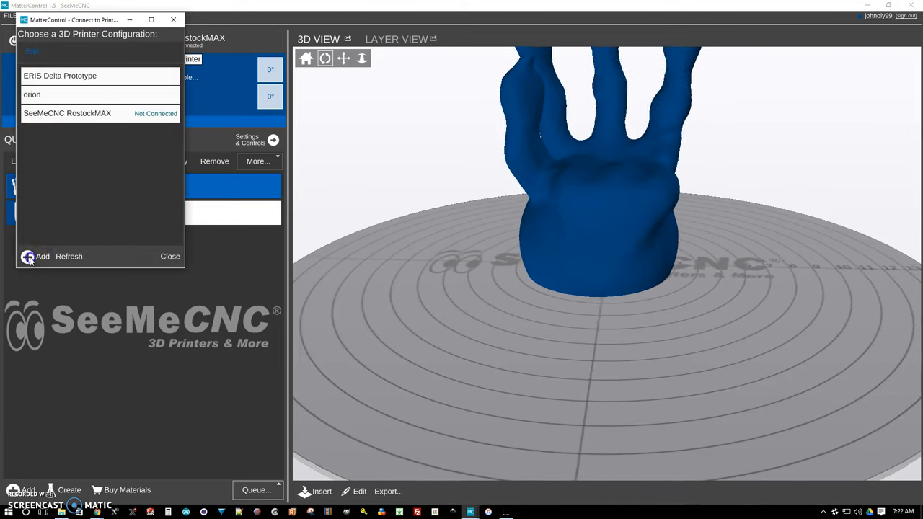
click(42, 257)
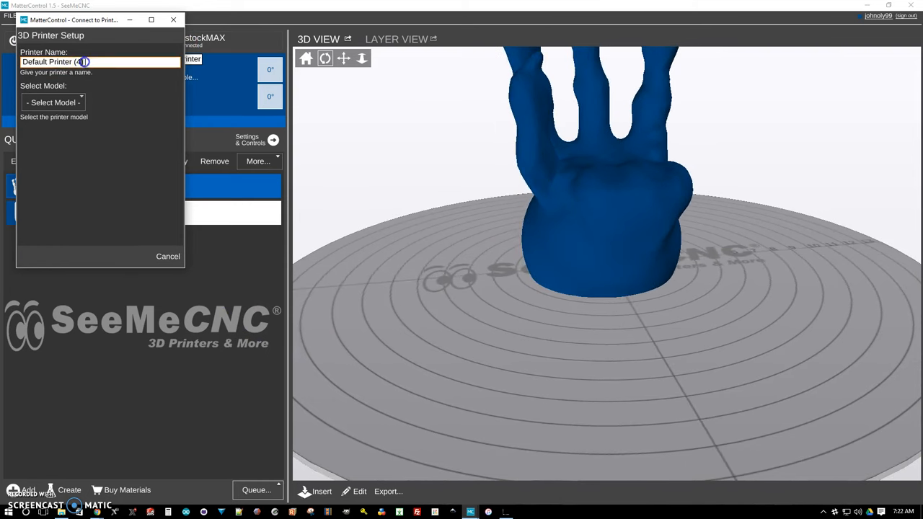
text(Eris De)
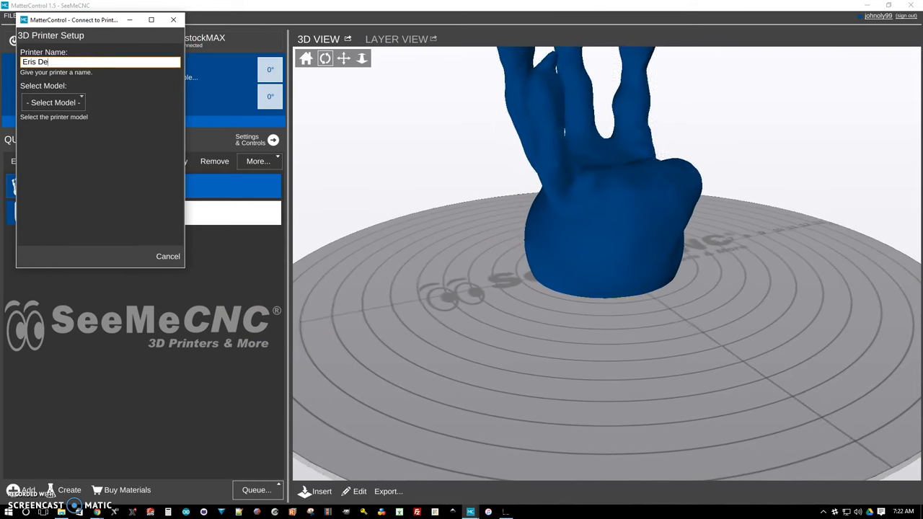
text(lta Dude)
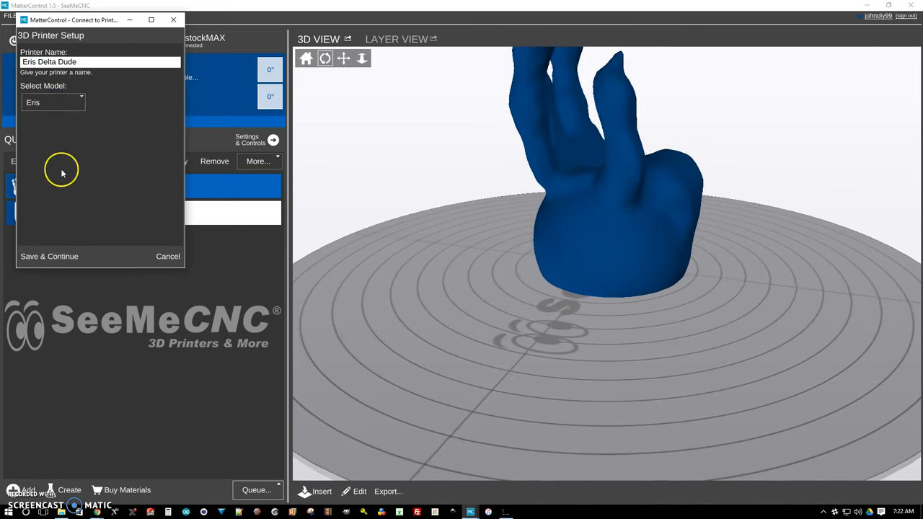
click(49, 256)
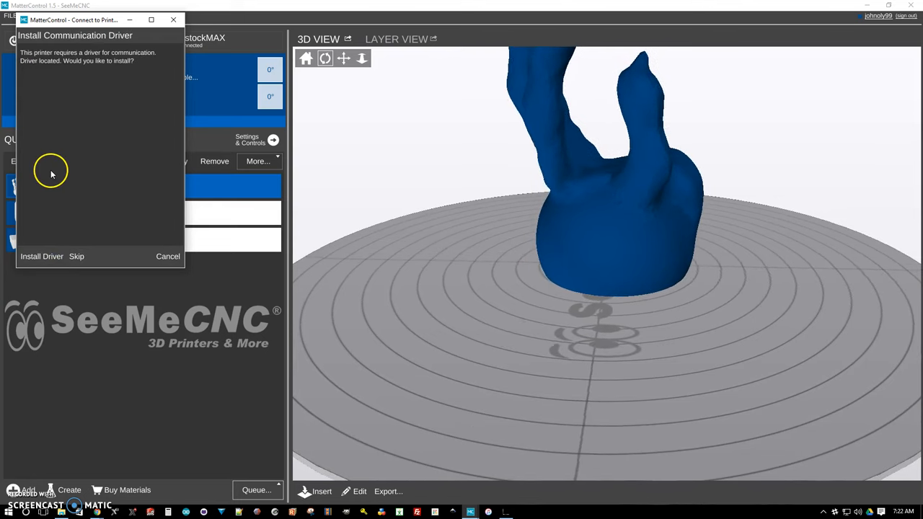
Install the communication driver, connect on serial port COM4 and finish the setup wizard.
click(40, 257)
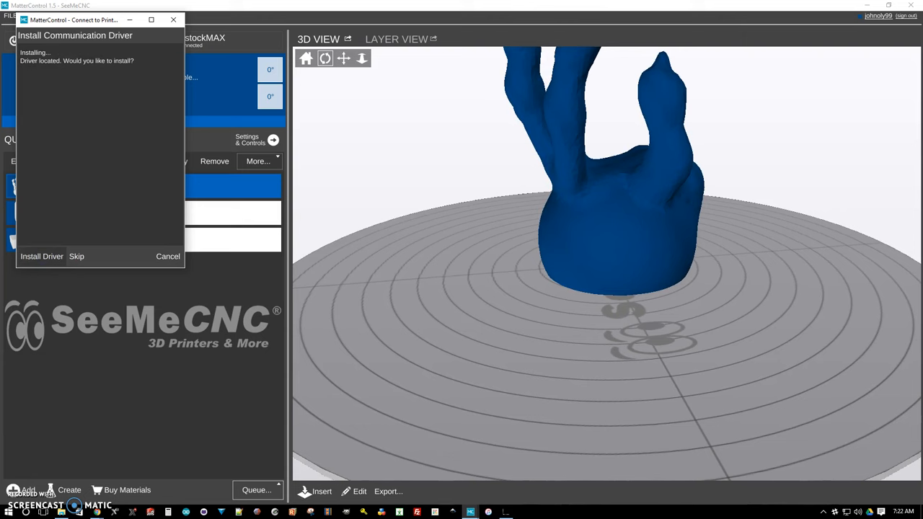
click(75, 257)
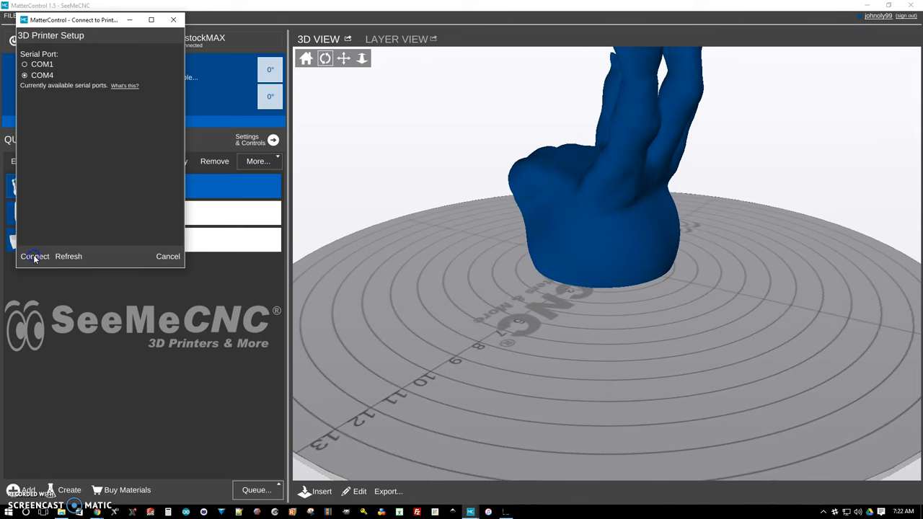
click(35, 257)
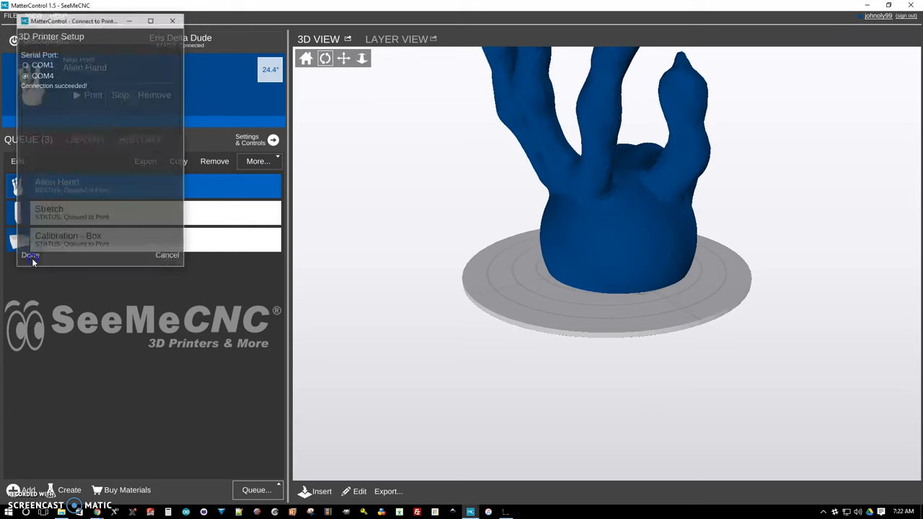
click(31, 254)
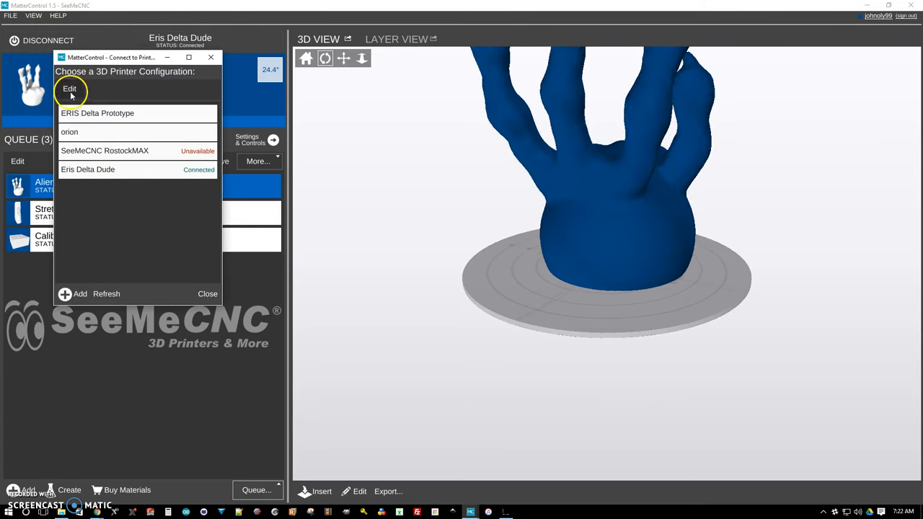
Turn off Auto Connect on the Eris Delta Dude profile, save it and close the printer list.
click(69, 88)
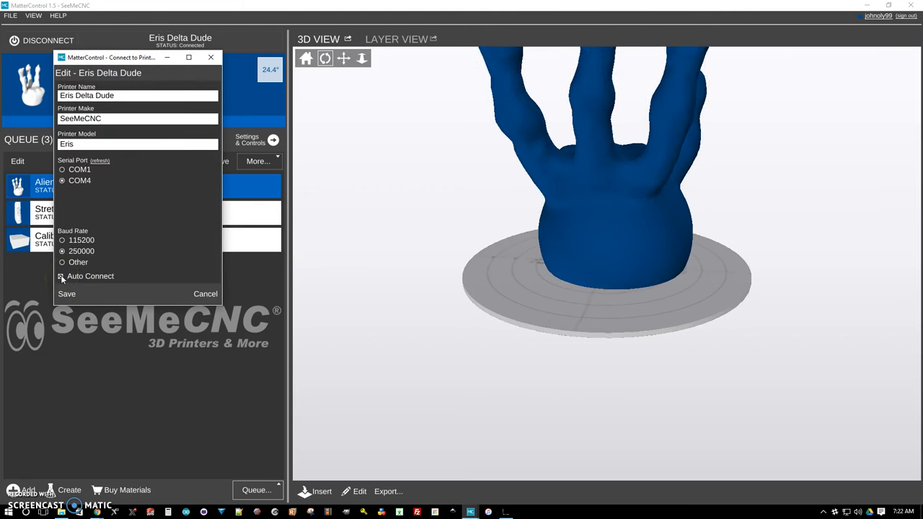
click(61, 277)
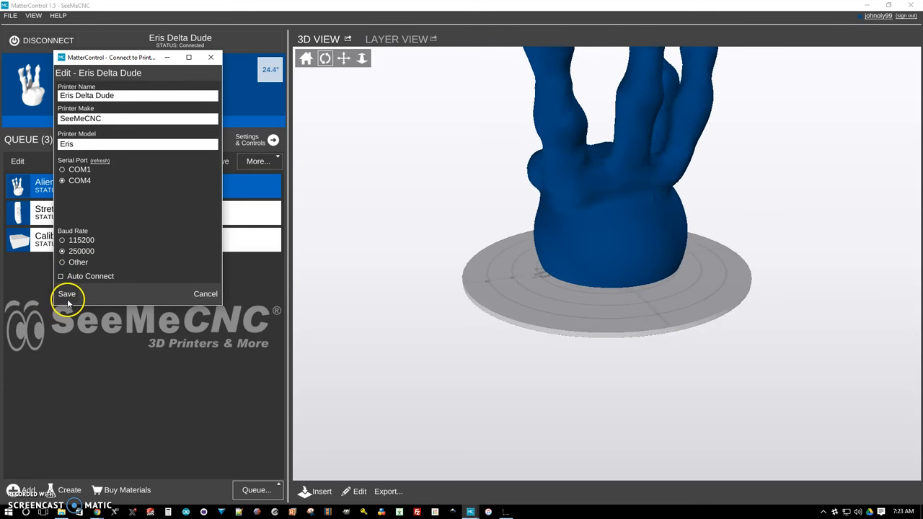
click(66, 295)
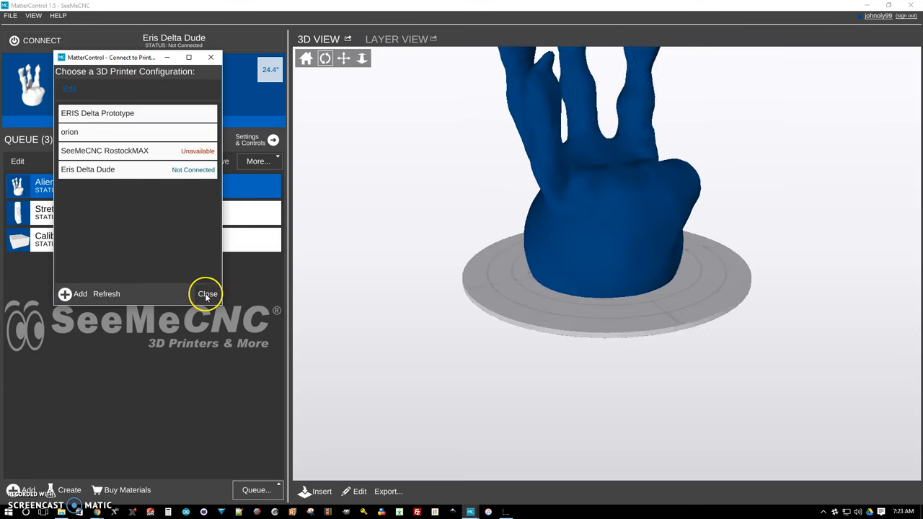
click(208, 295)
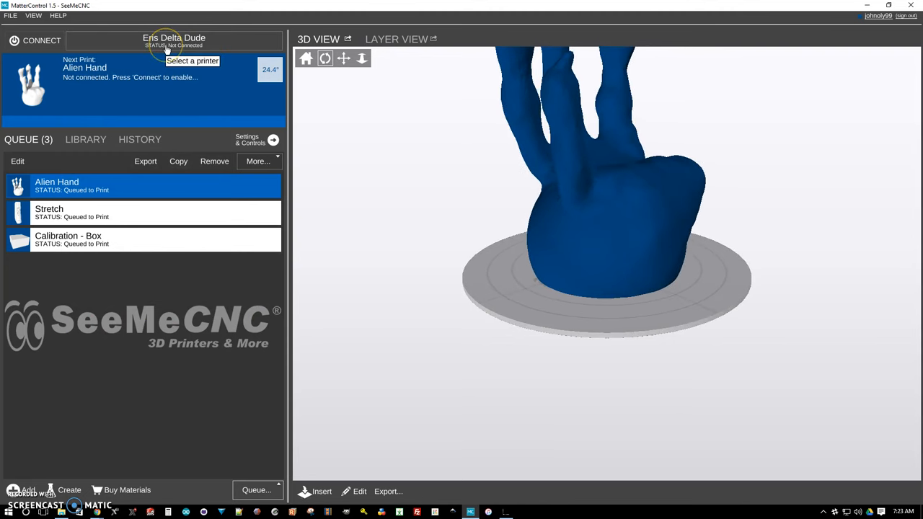
mouse_move(248, 138)
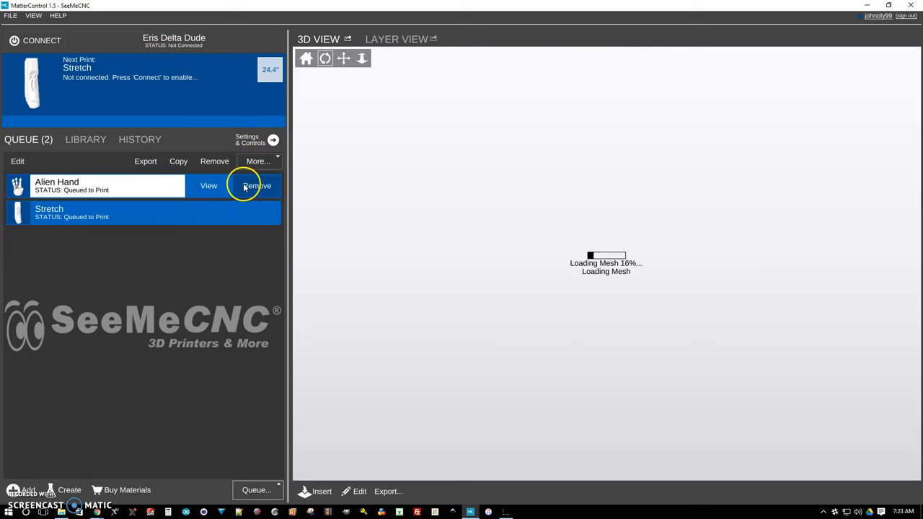
Remove Alien Hand from the print queue and start adding new files.
click(257, 185)
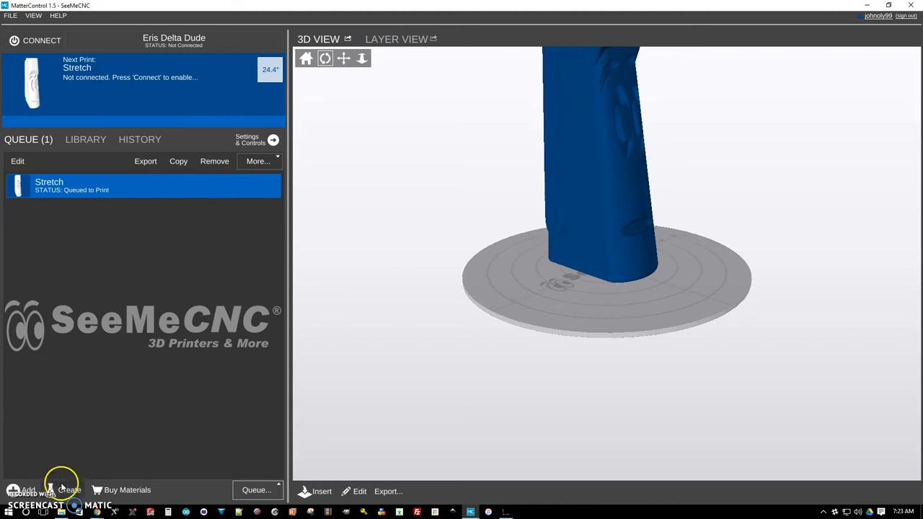
click(28, 490)
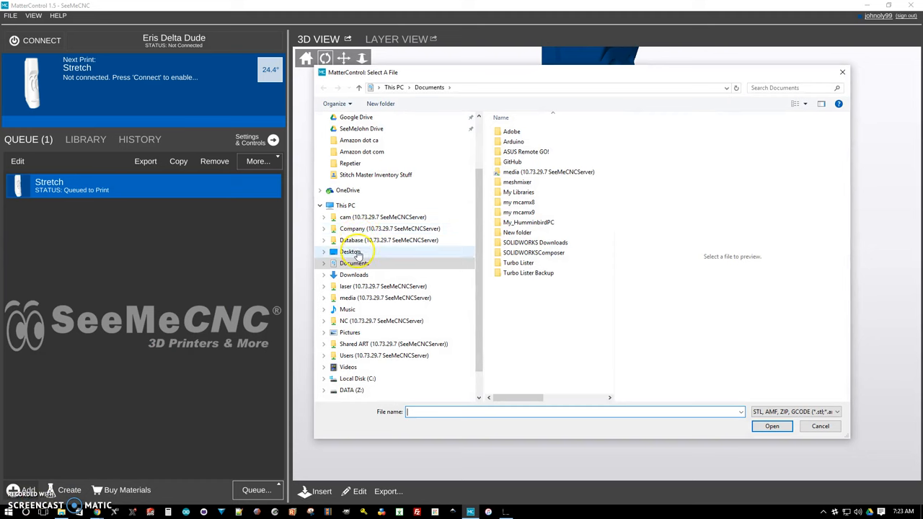
Queue the three .gcode files from Desktop\ErisDefaultFiles and make CALIBRATION the next print.
double_click(349, 251)
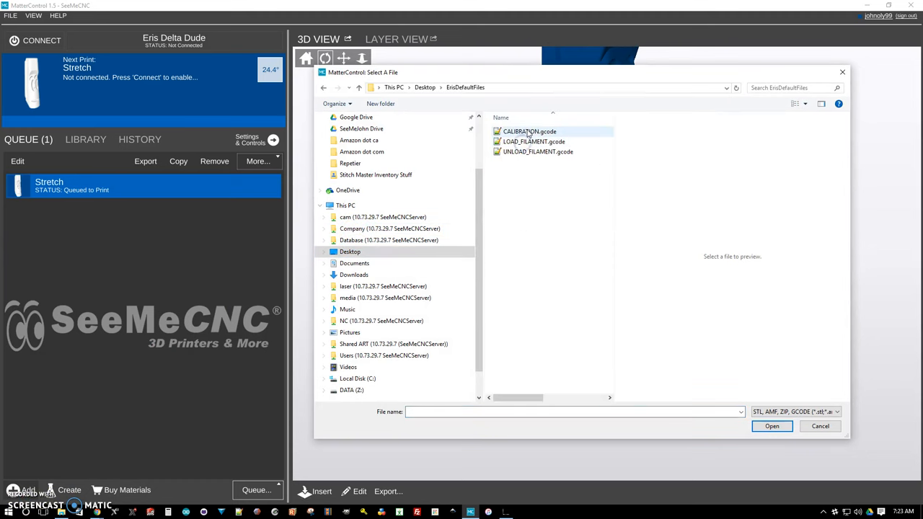
click(537, 151)
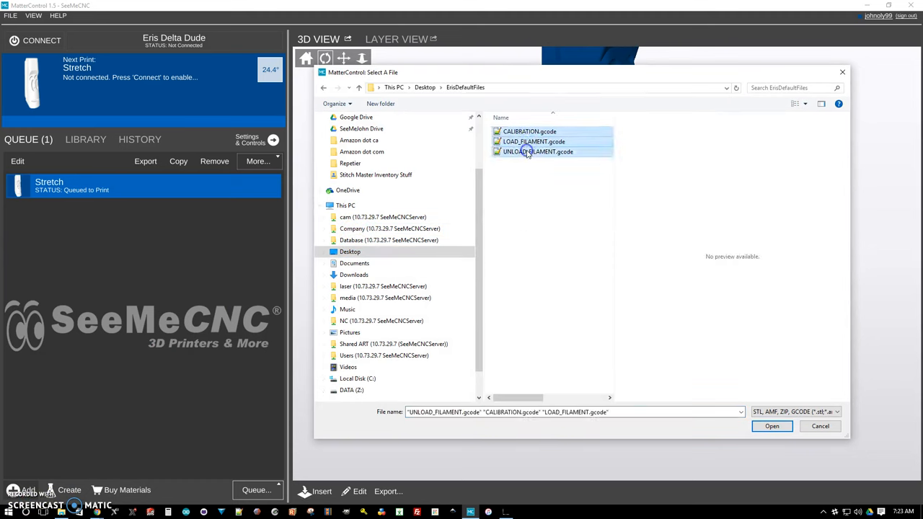
mouse_move(525, 179)
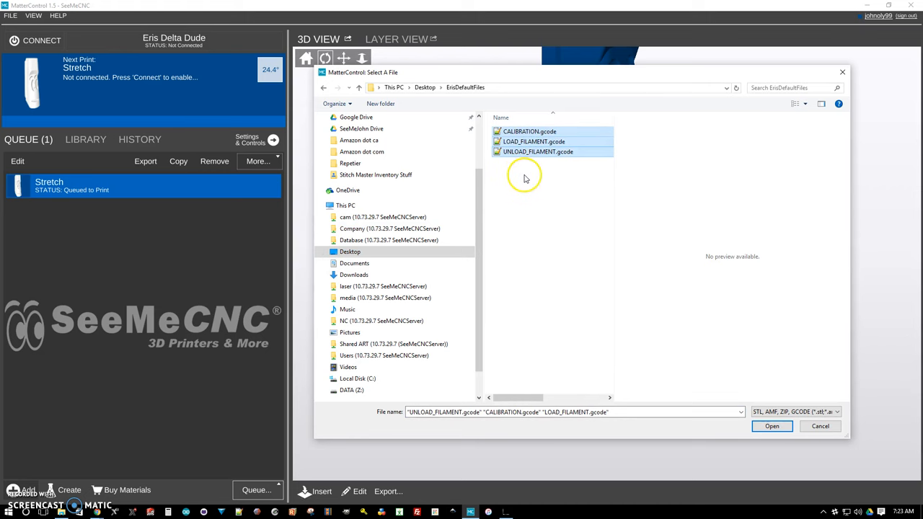
mouse_move(545, 234)
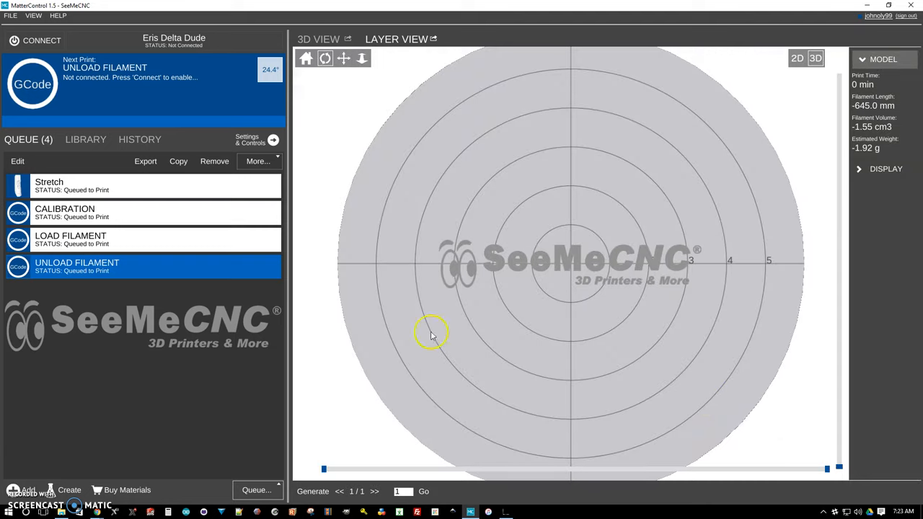
mouse_move(104, 288)
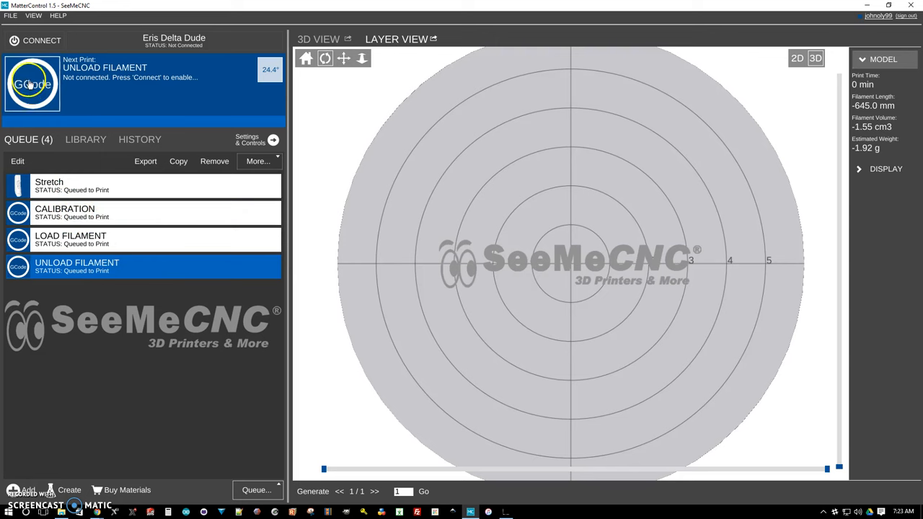
mouse_move(32, 83)
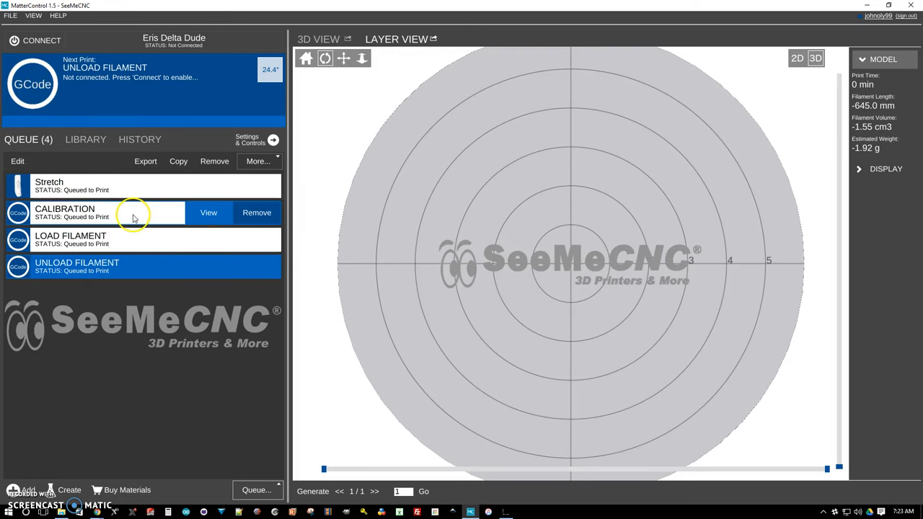
click(94, 214)
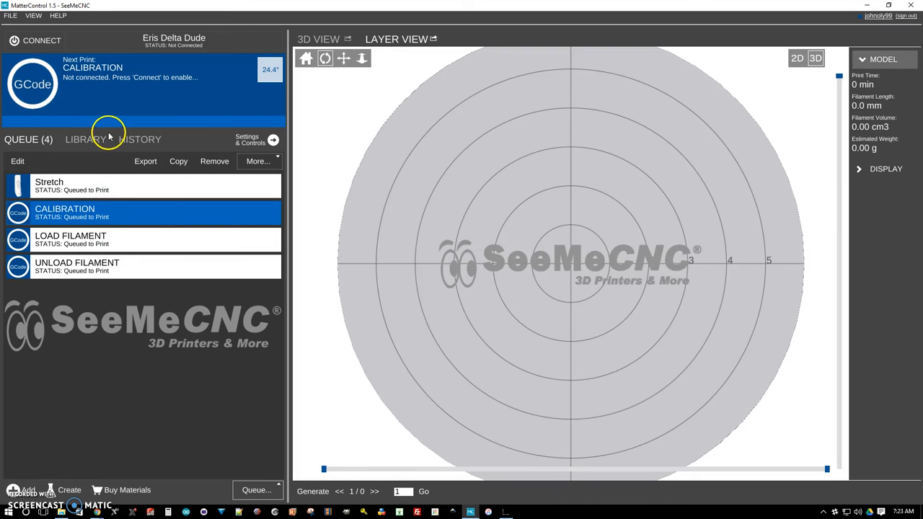
mouse_move(205, 147)
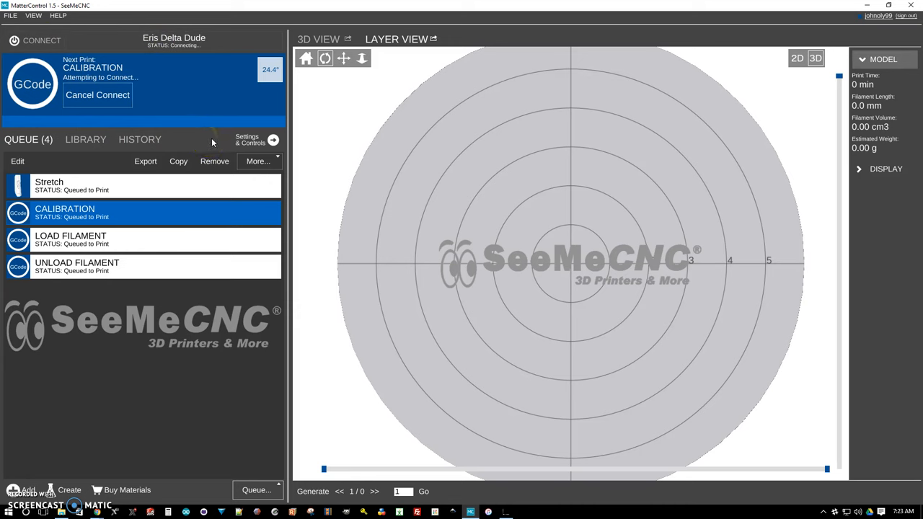
mouse_move(210, 136)
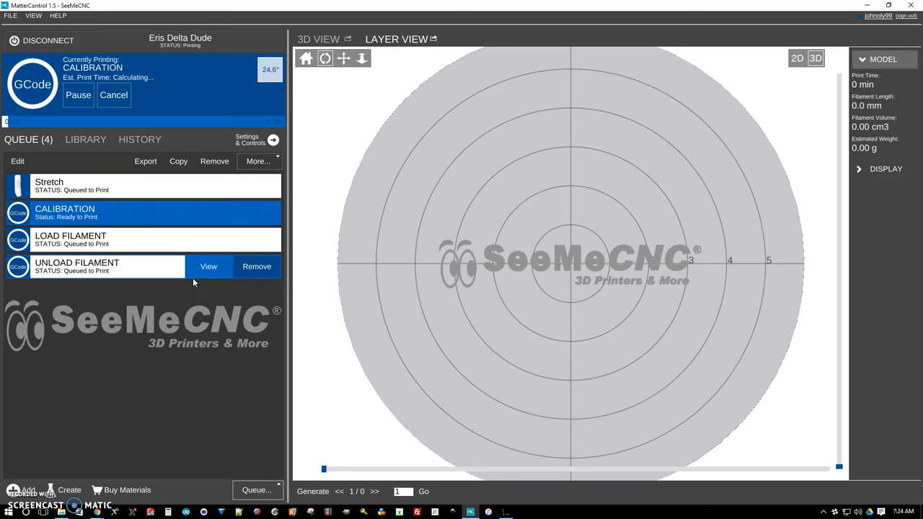
mouse_move(200, 289)
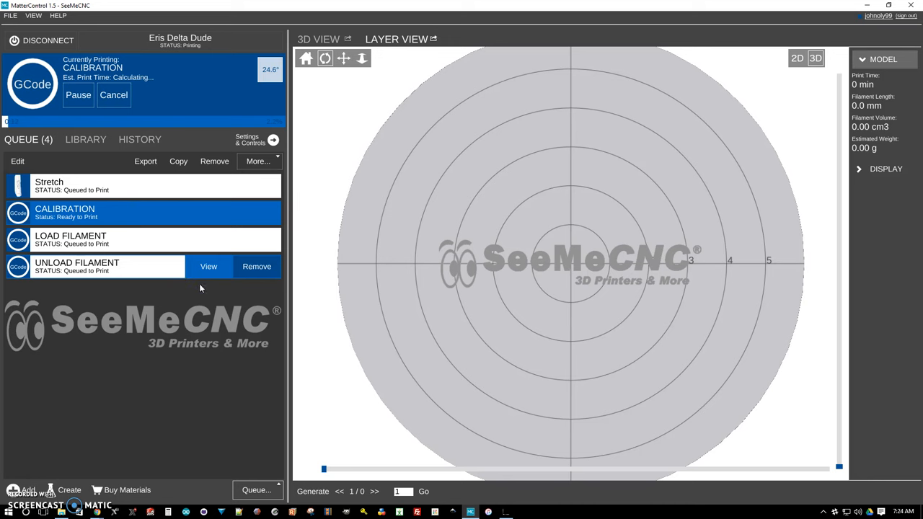
mouse_move(141, 413)
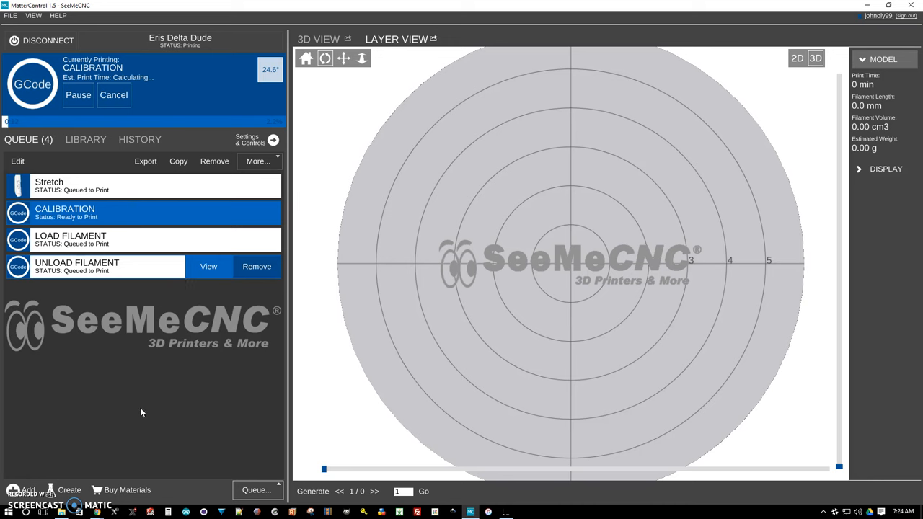
mouse_move(141, 382)
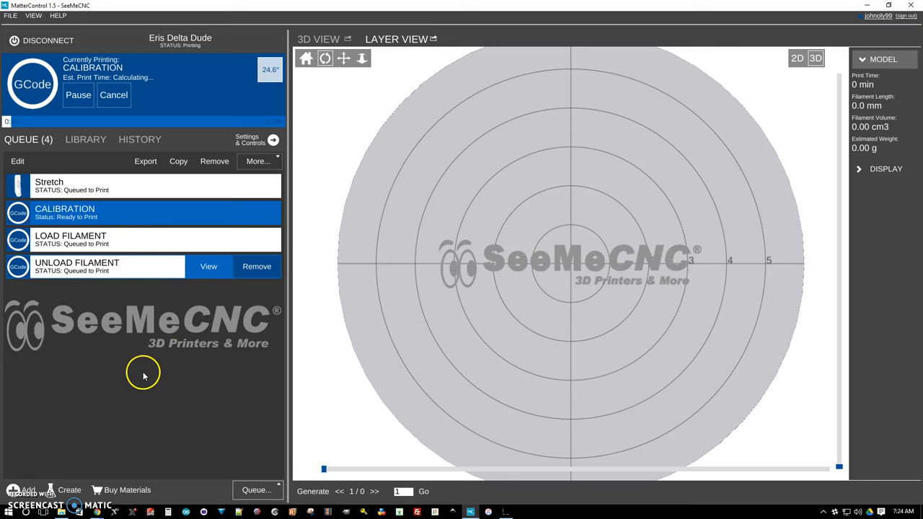
mouse_move(133, 369)
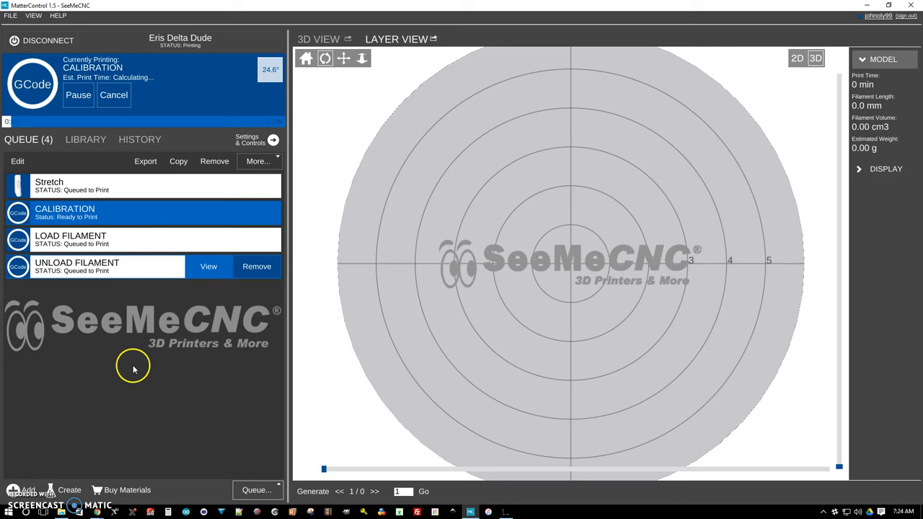
mouse_move(132, 370)
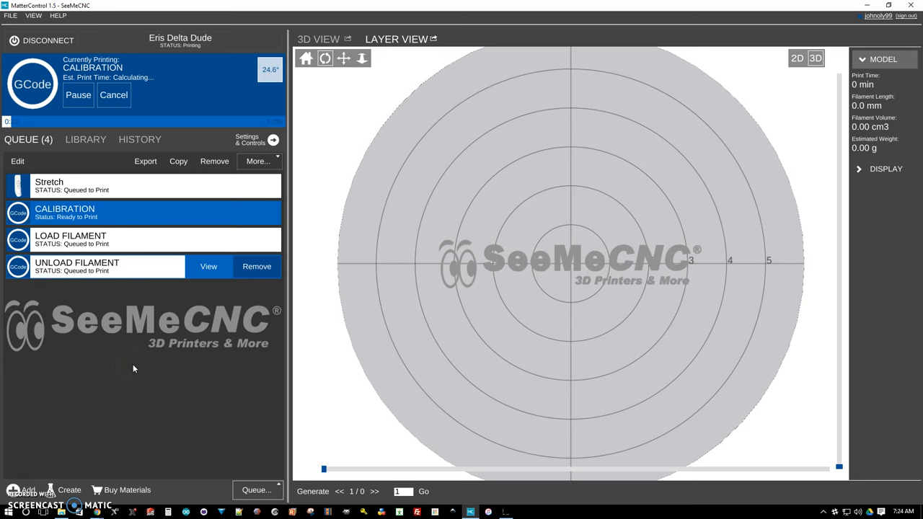
mouse_move(186, 352)
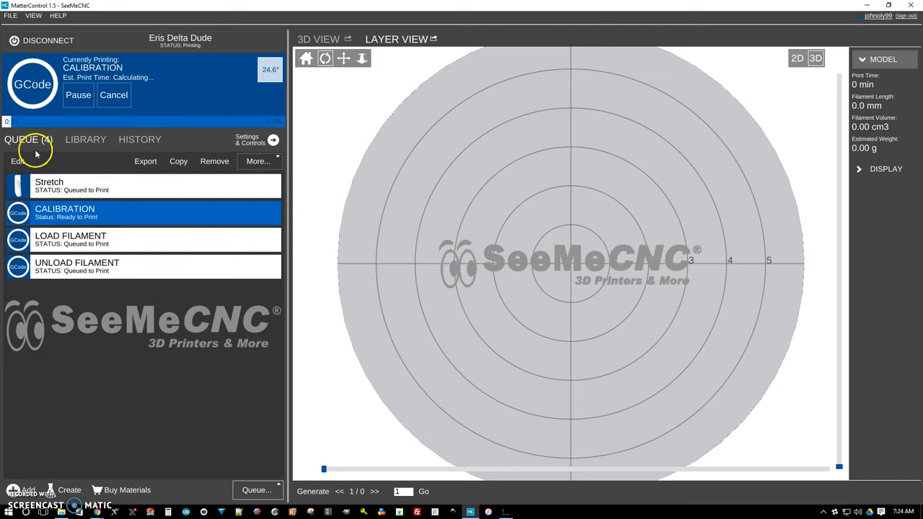
Switch to the print library while CALIBRATION prints.
click(85, 139)
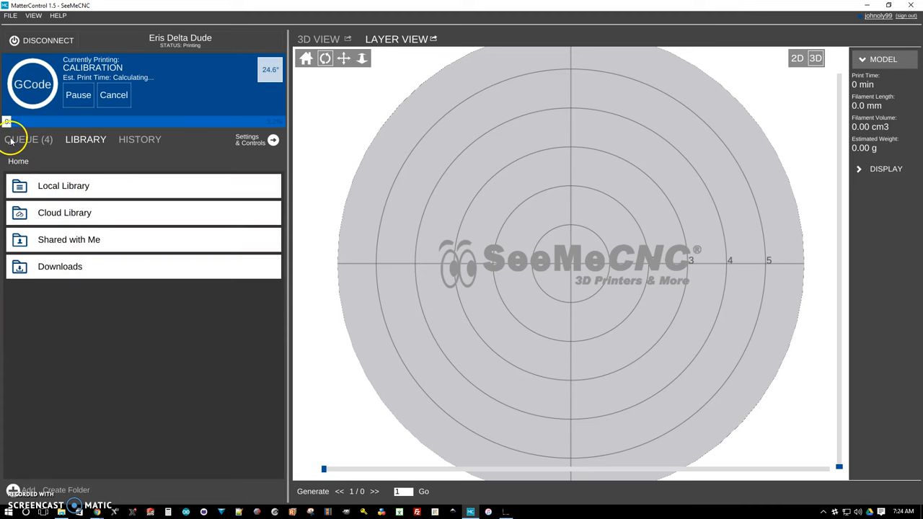
Return to the four-item print queue.
click(29, 138)
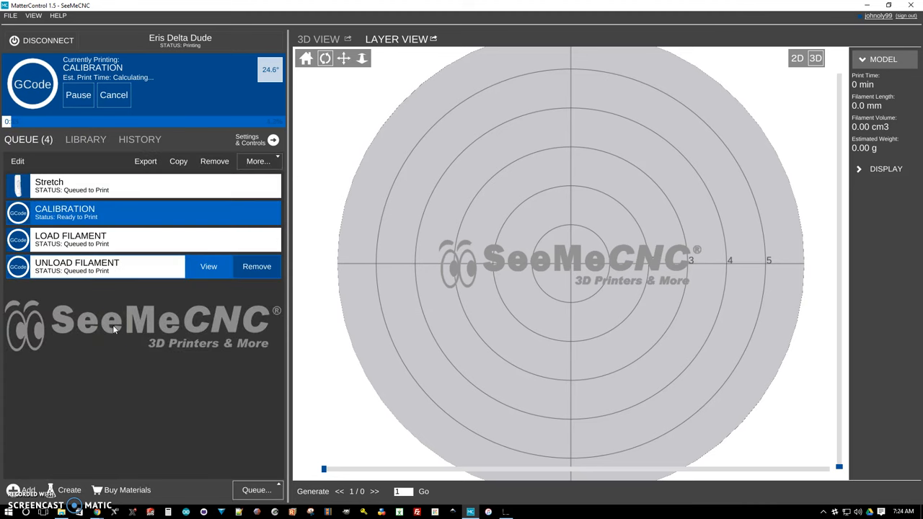
mouse_move(168, 332)
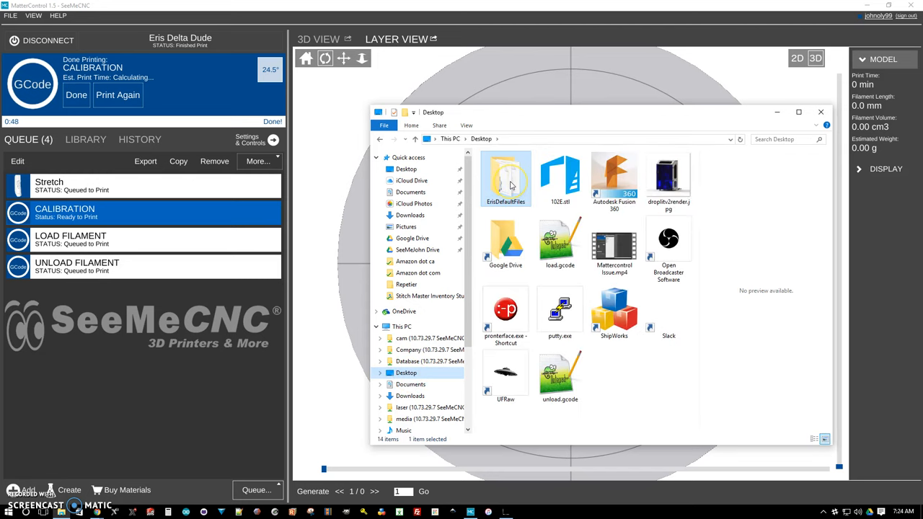
Go into the ErisDefaultFiles folder on the Desktop and select a file there.
double_click(505, 176)
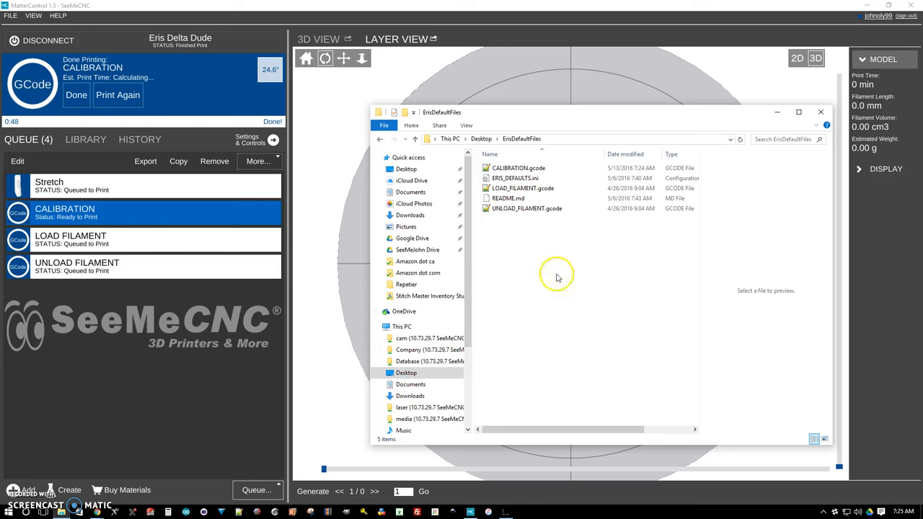
mouse_move(535, 254)
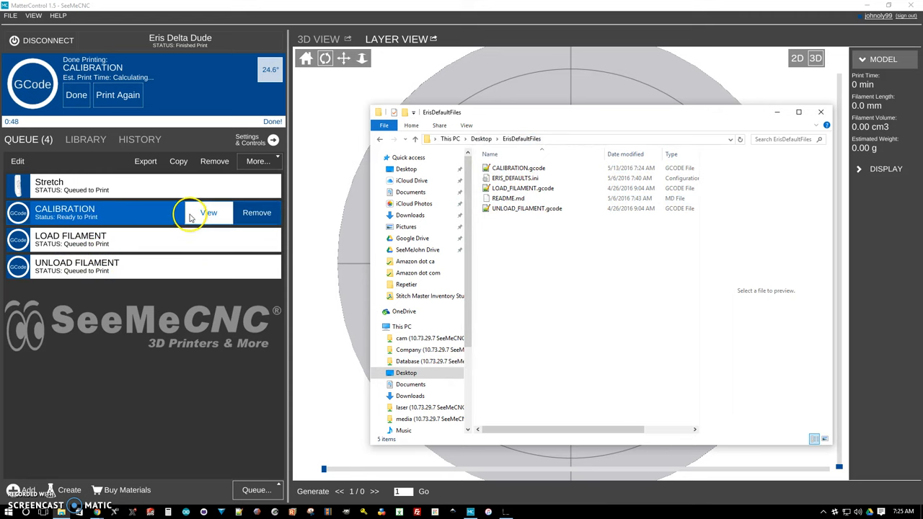
mouse_move(508, 219)
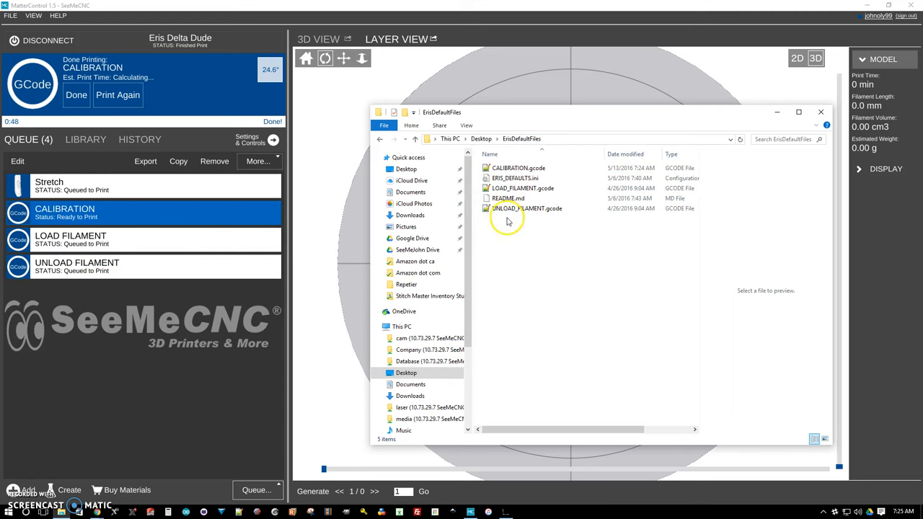
click(518, 167)
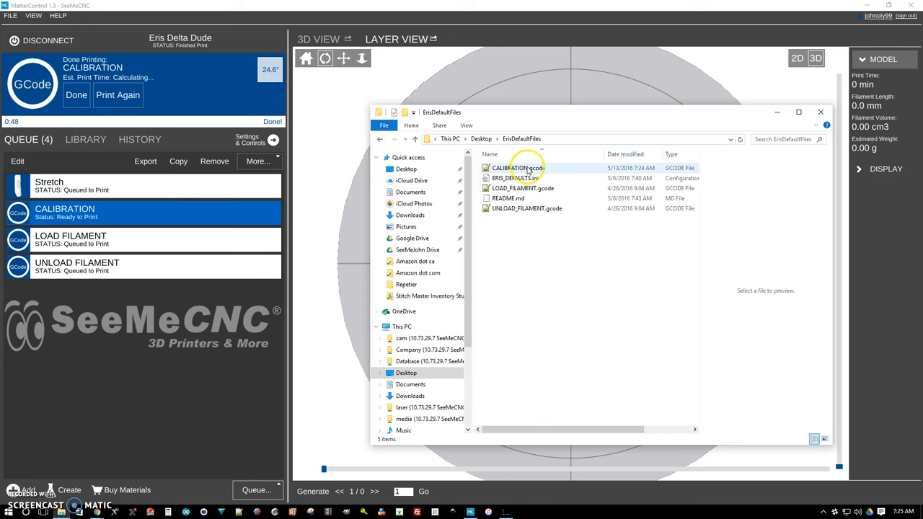
click(518, 167)
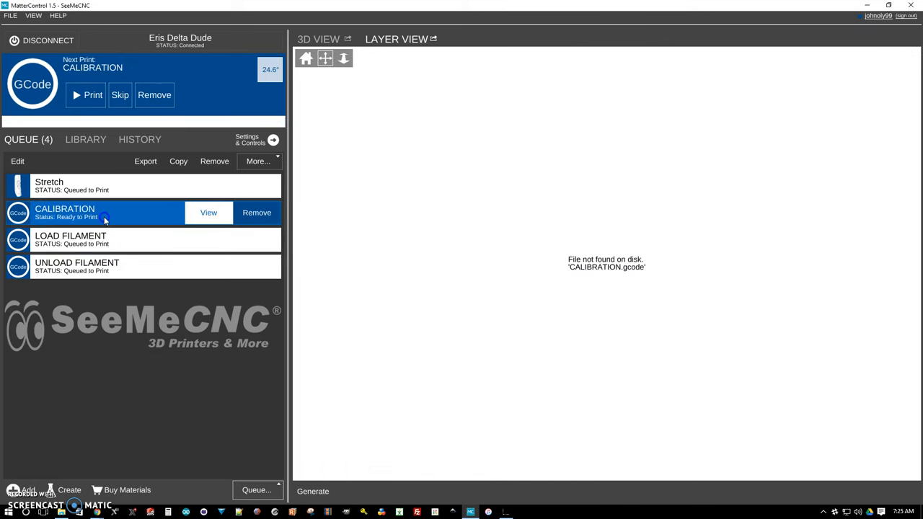
Remove the missing CALIBRATION job via the 'Item not found' prompt and close the file browser.
click(257, 212)
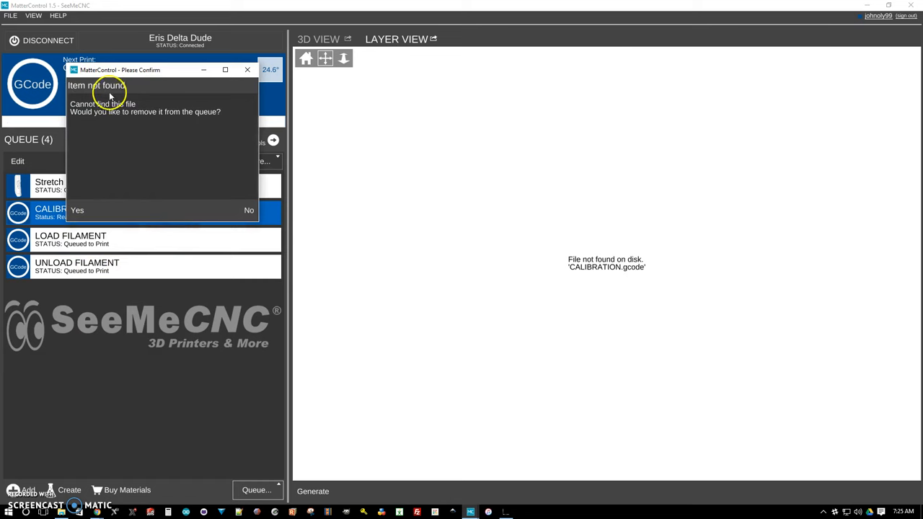
mouse_move(84, 199)
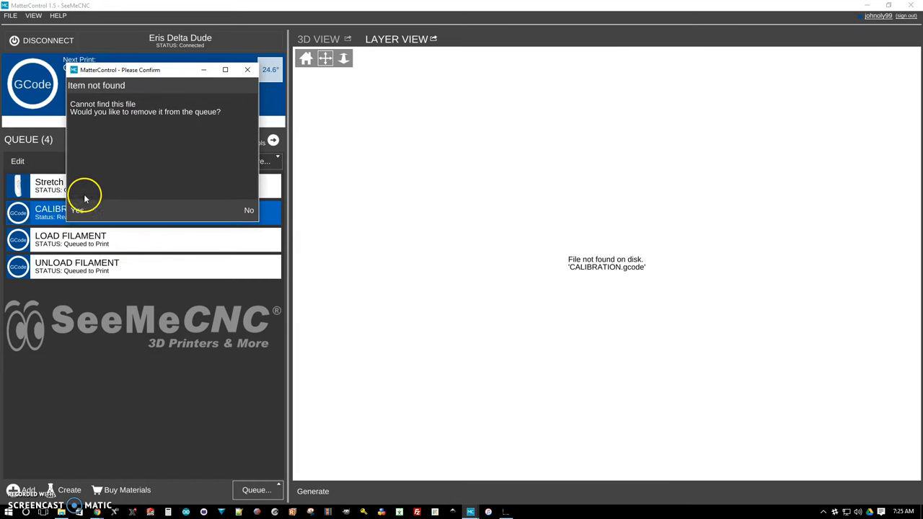
click(75, 210)
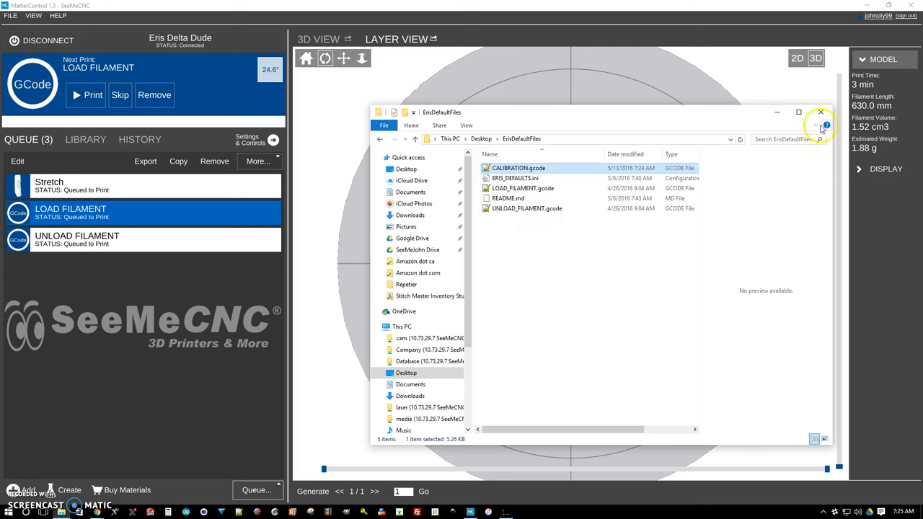
click(819, 113)
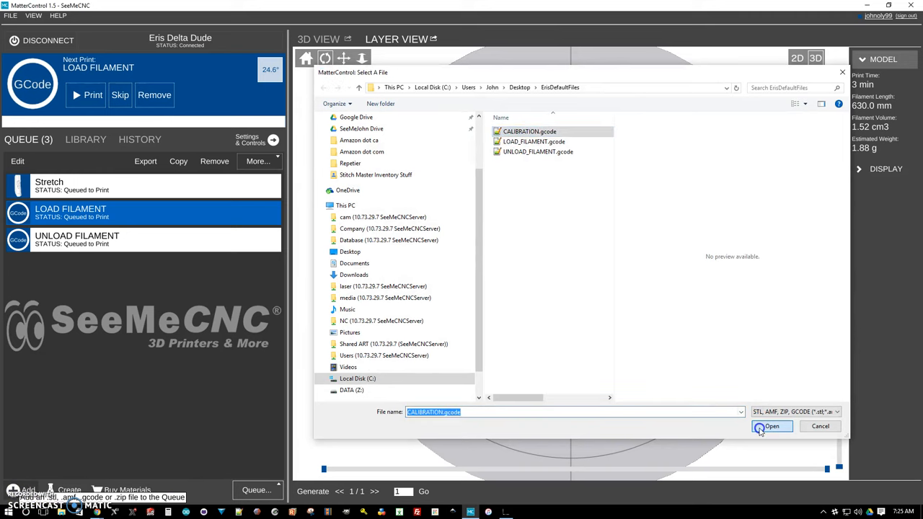
Add CALIBRATION.gcode from the Eris files folder back into the queue and select it.
click(772, 427)
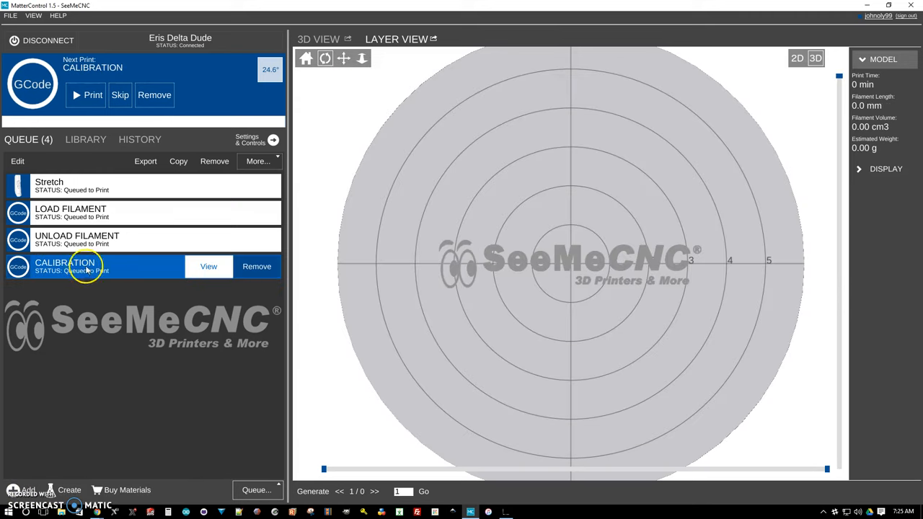
click(78, 240)
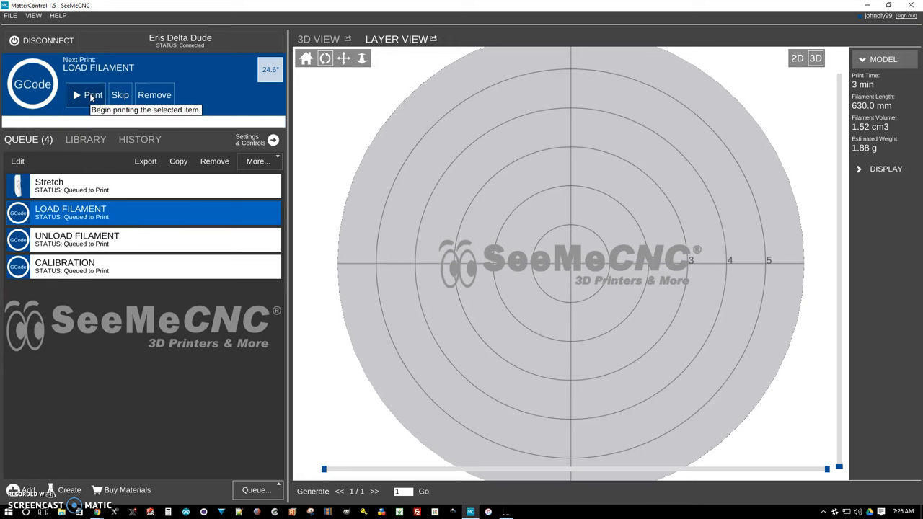
mouse_move(92, 95)
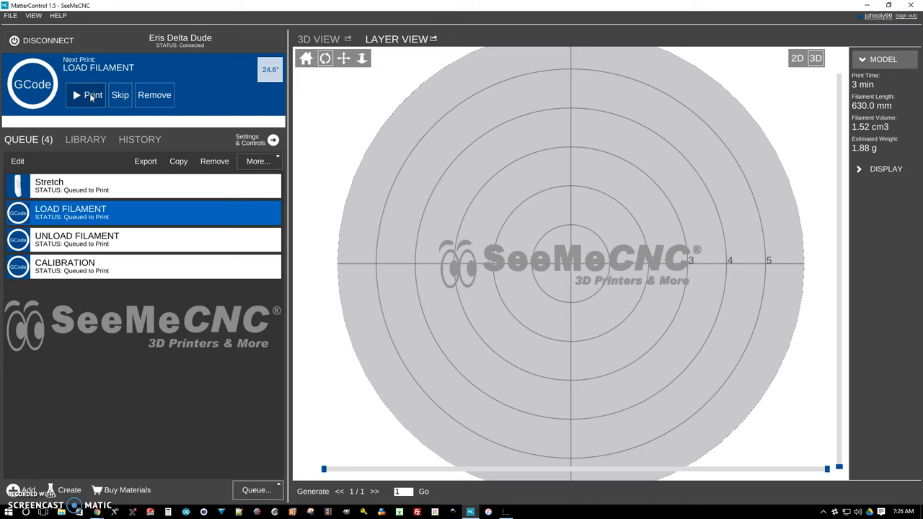
mouse_move(193, 185)
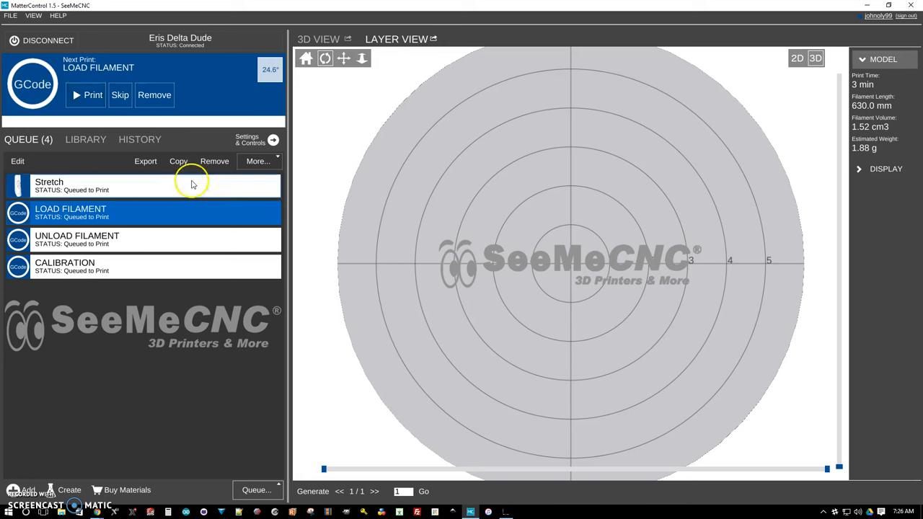
Make UNLOAD FILAMENT the Next Print in the four-item queue.
click(78, 239)
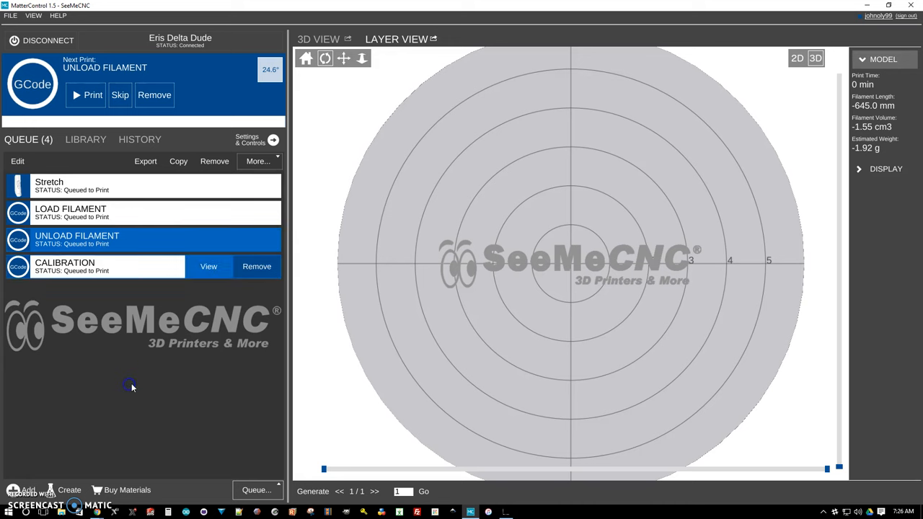
mouse_move(130, 381)
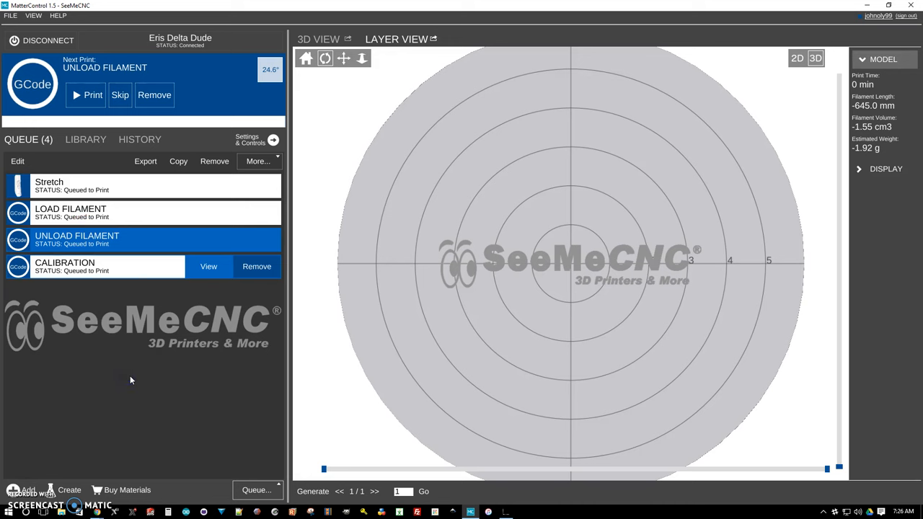
mouse_move(178, 162)
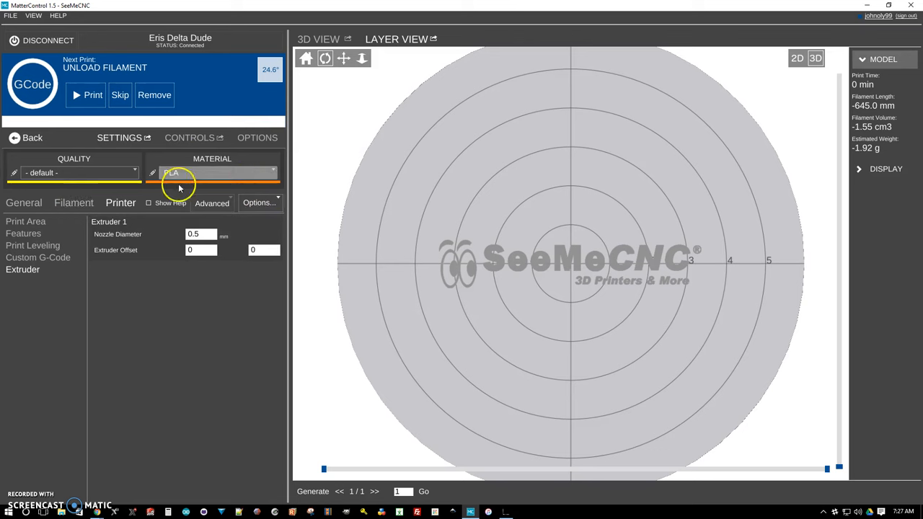
Set Material to default and switch the General settings view from Basic to Advanced.
click(212, 173)
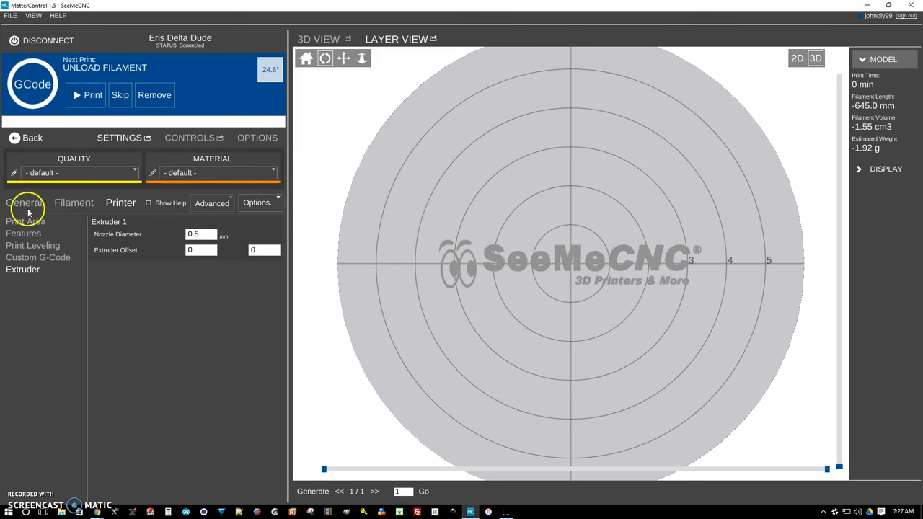
click(26, 202)
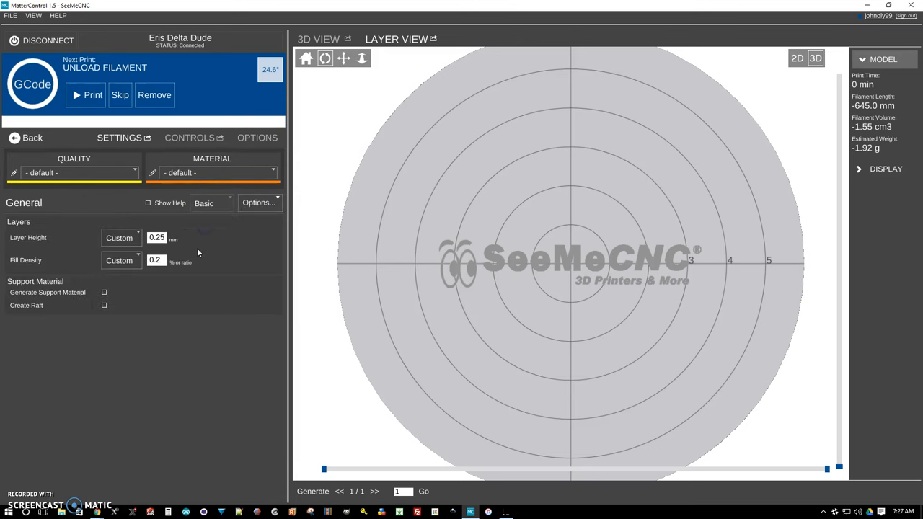
click(211, 202)
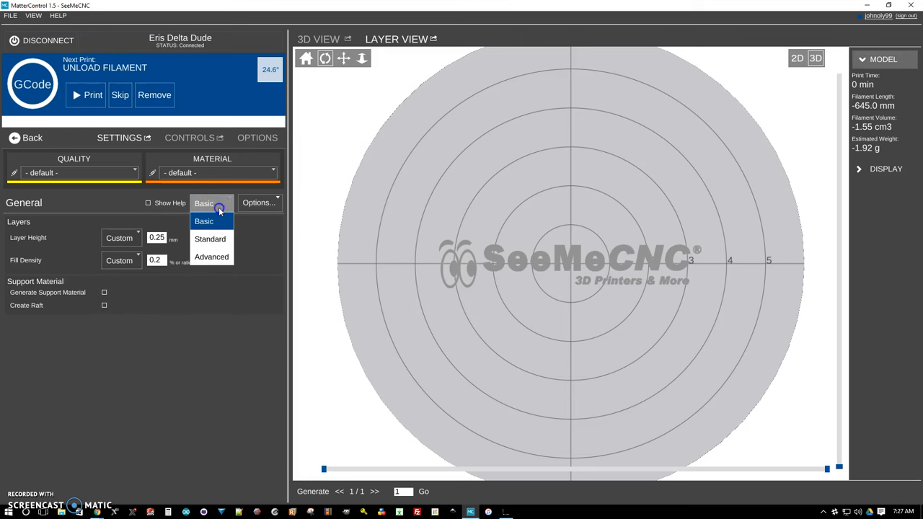
mouse_move(211, 257)
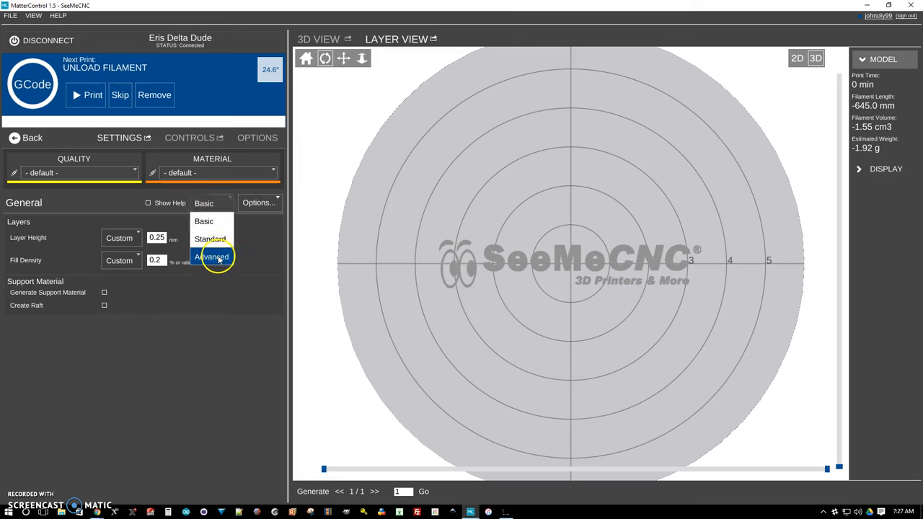
click(210, 257)
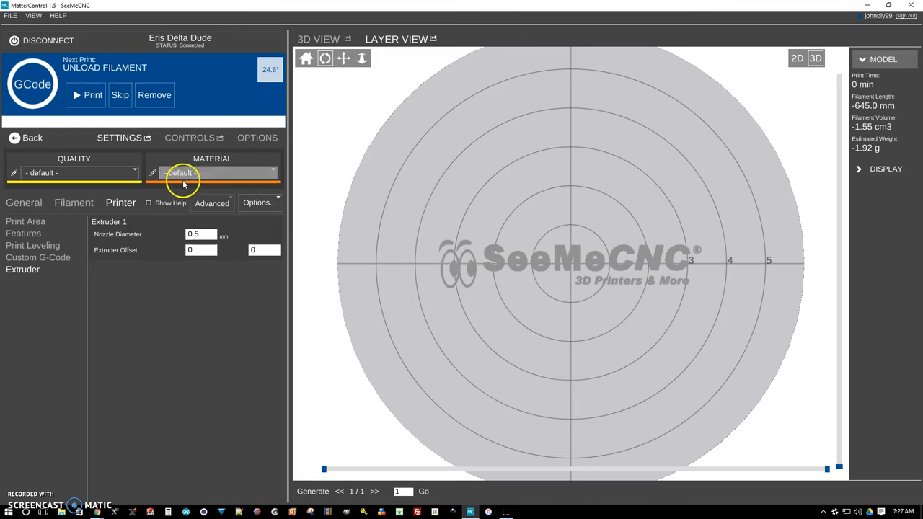
Import ERIS_DEFAULTS.ini from the Eris files folder and save the settings.
click(254, 219)
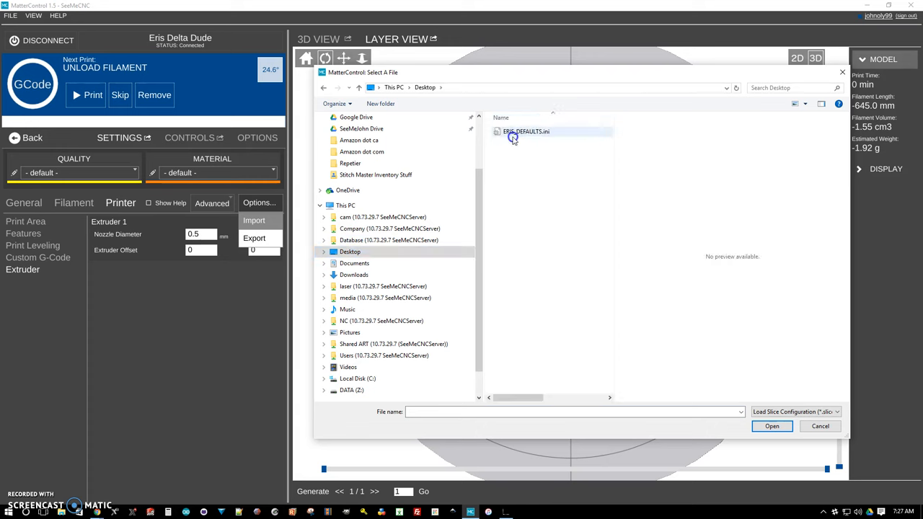
click(527, 131)
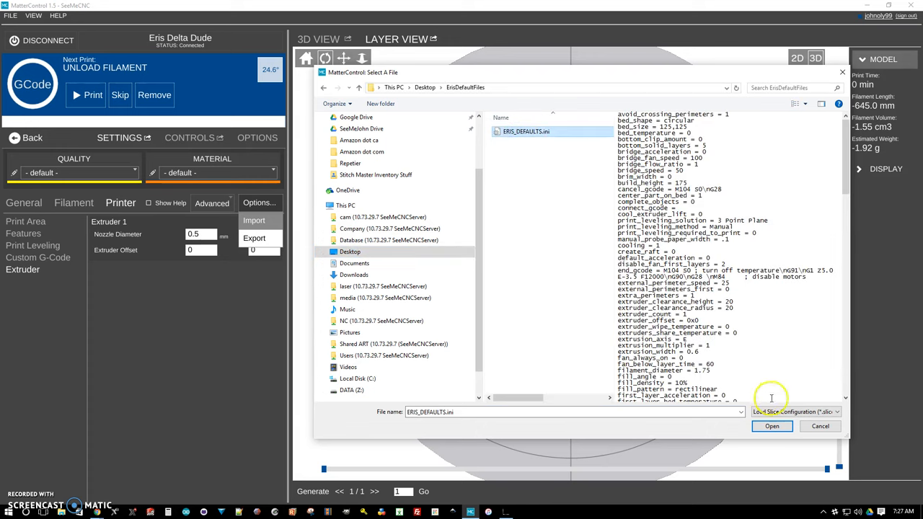
click(772, 426)
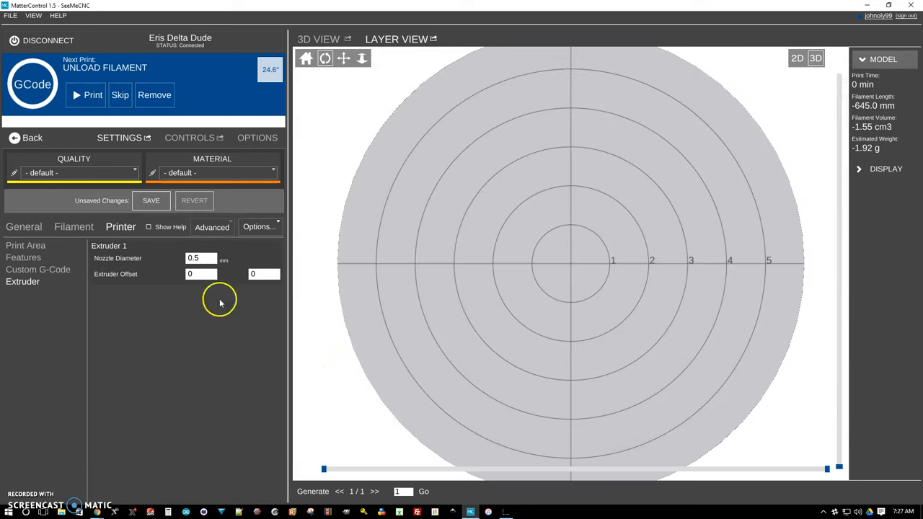
mouse_move(148, 215)
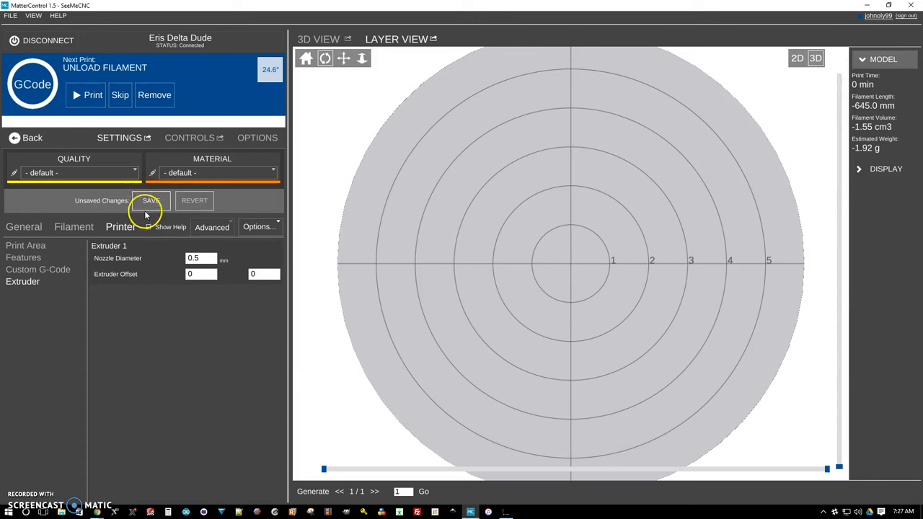
click(150, 201)
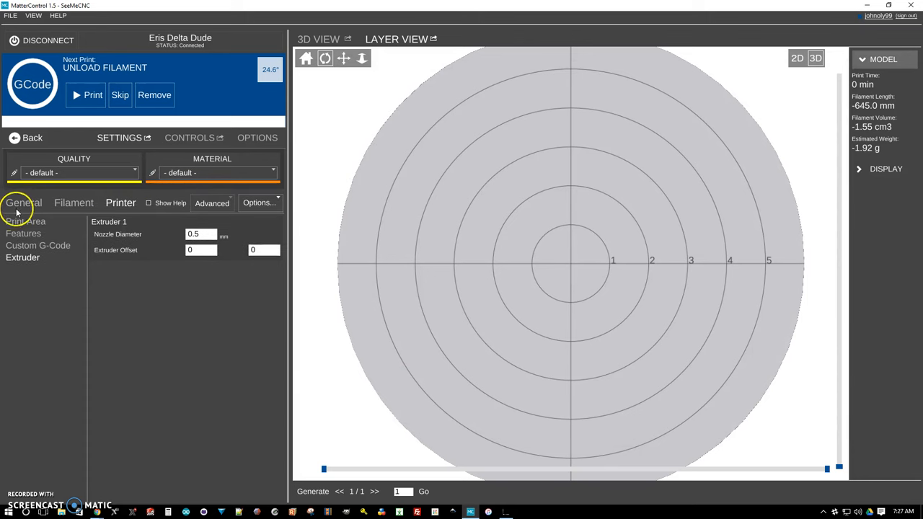
Review the imported General, Filament and Printer settings, checking the bed dimensions.
click(23, 202)
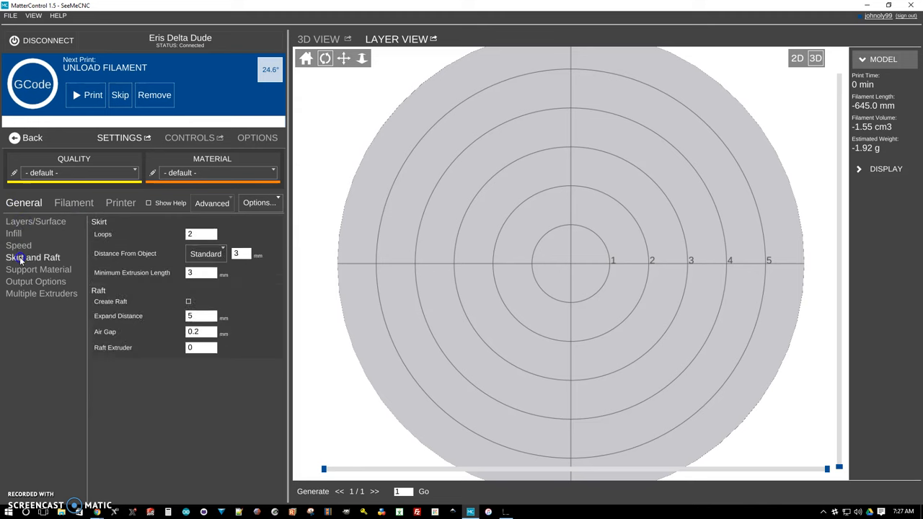
click(73, 202)
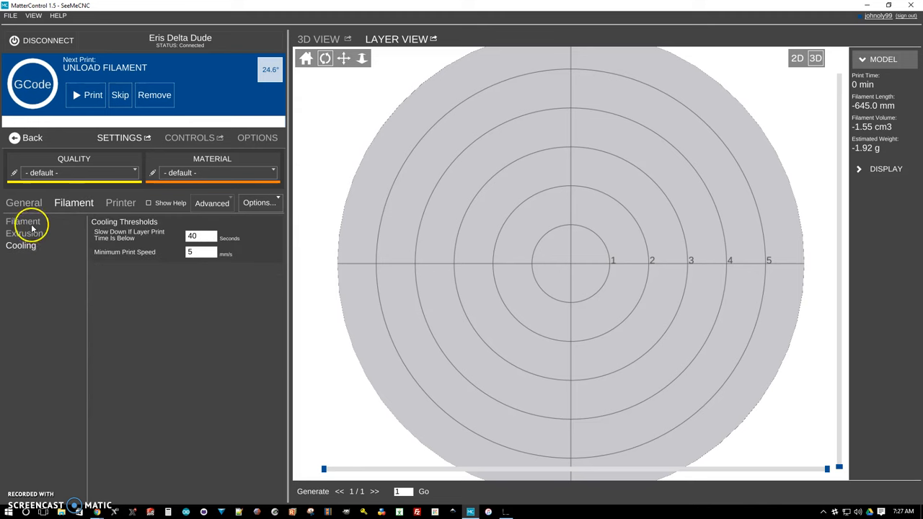
mouse_move(134, 227)
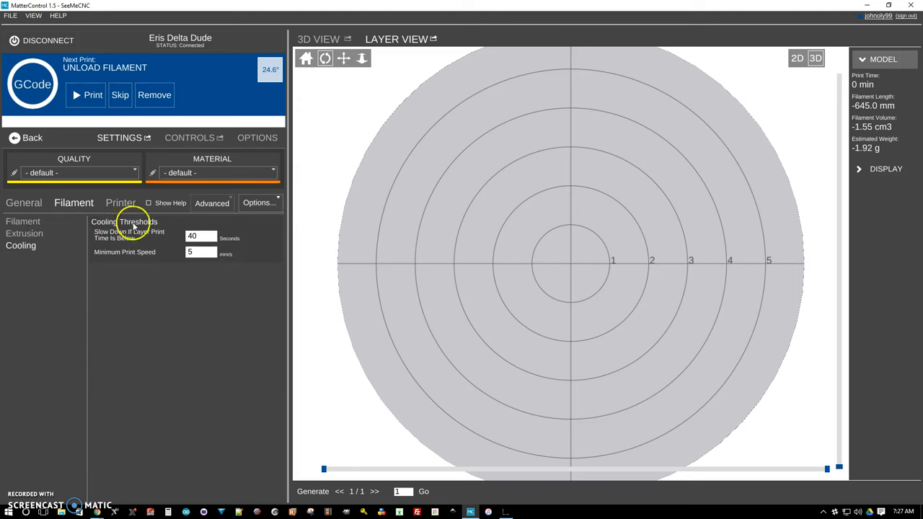
click(121, 202)
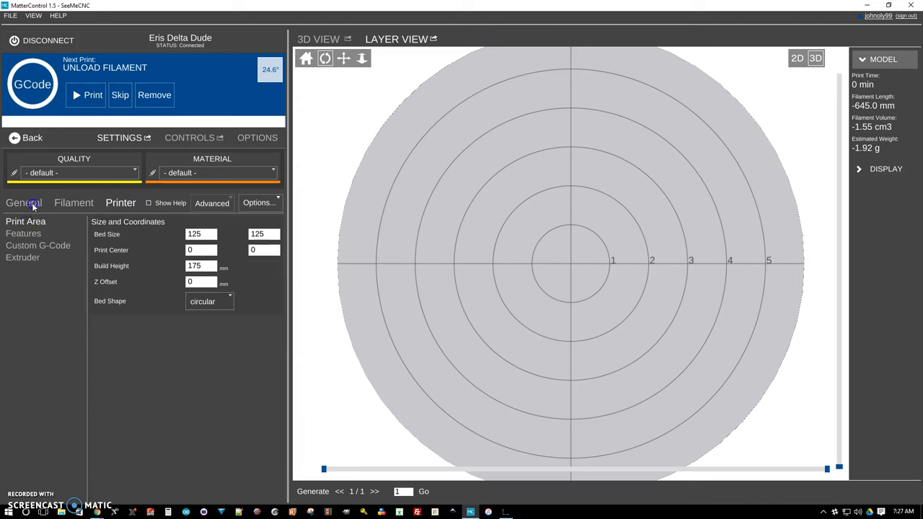
click(23, 202)
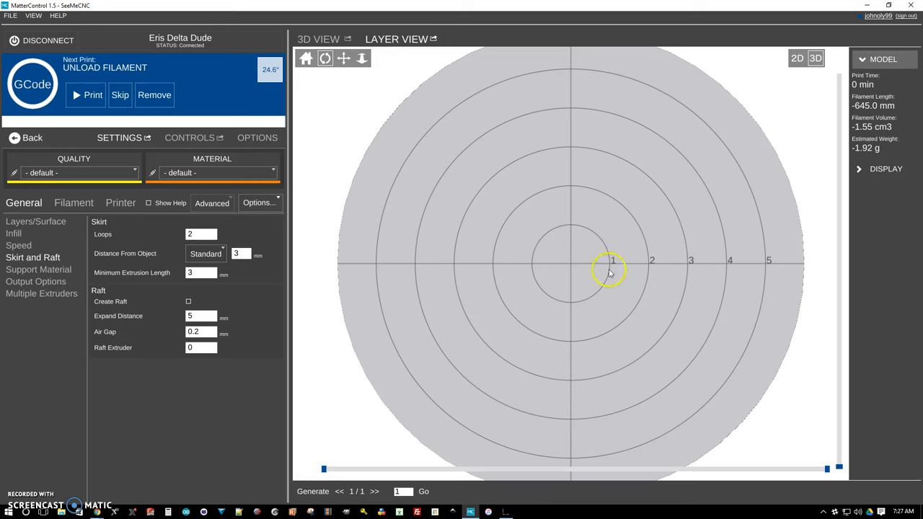
mouse_move(138, 41)
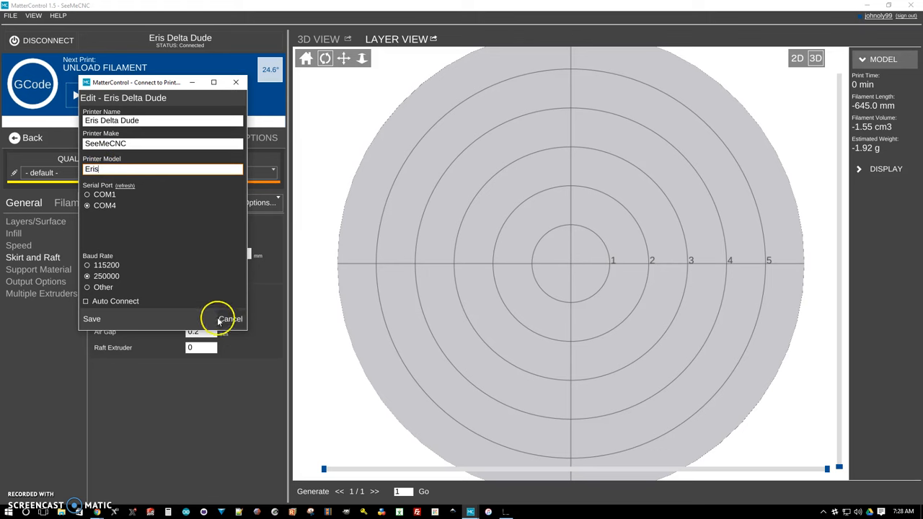
click(229, 319)
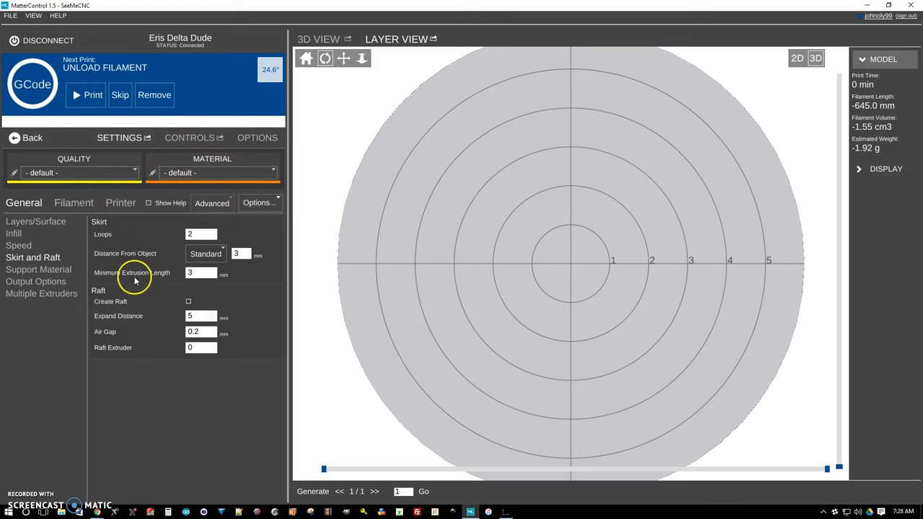
click(548, 242)
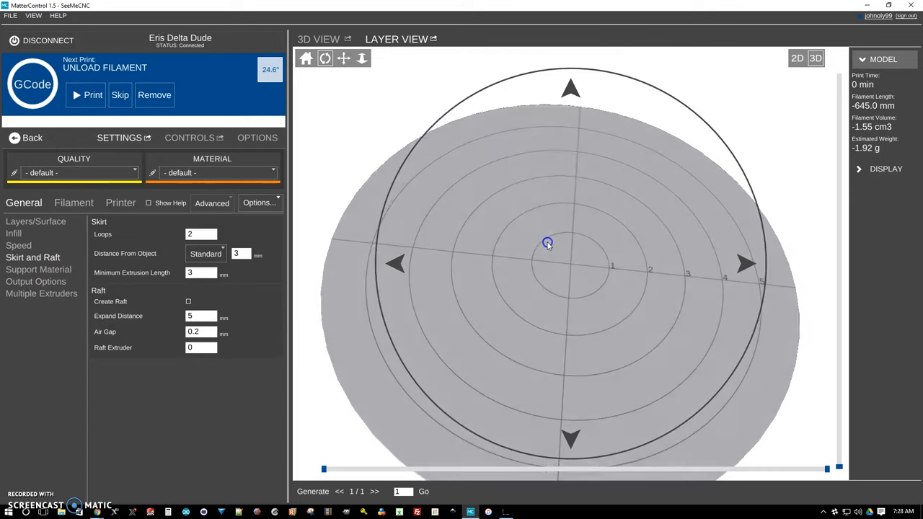